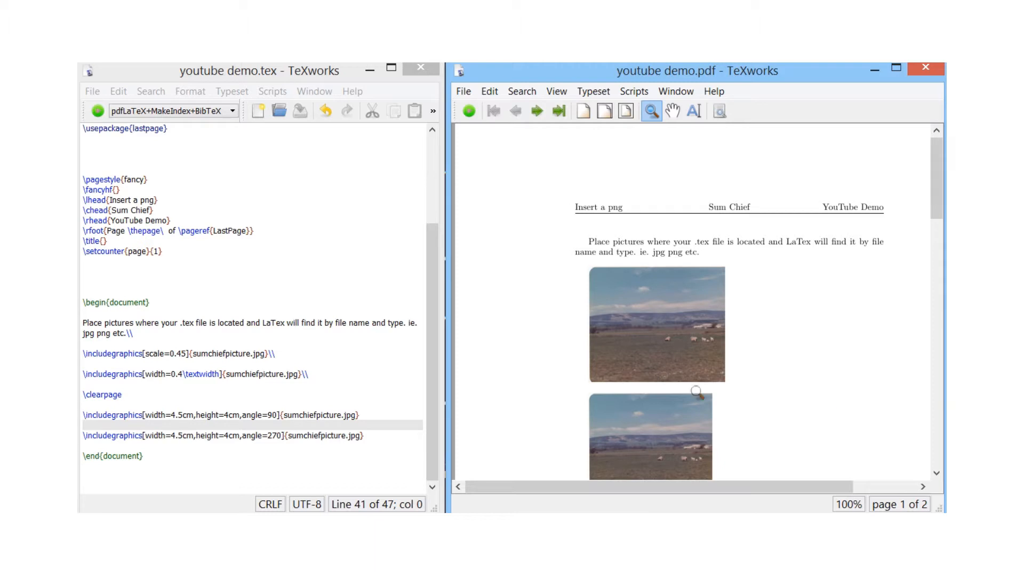
mouse_move(560, 362)
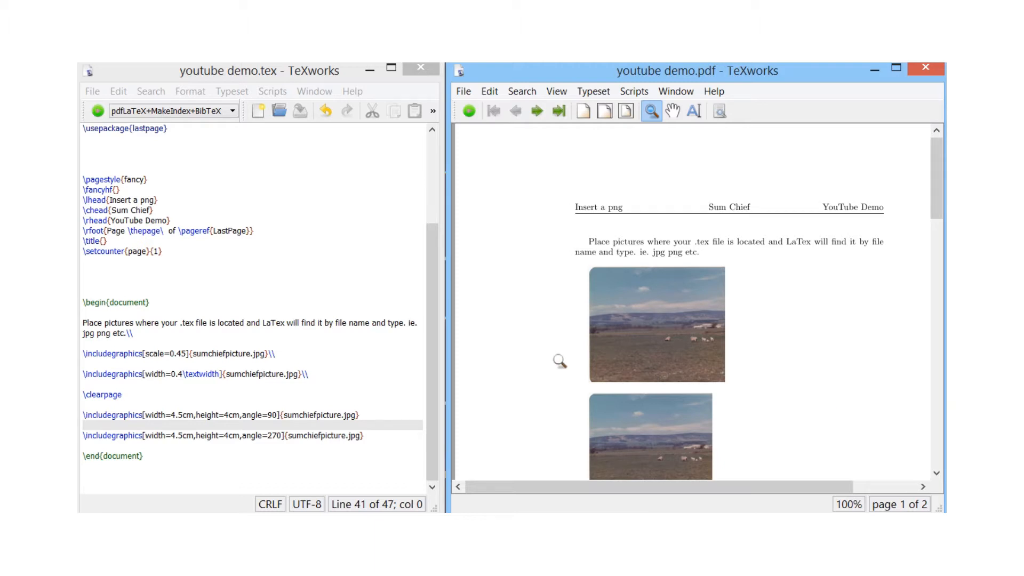
Review the \usepackage{graphicx} line in the preamble of the source.
click(265, 253)
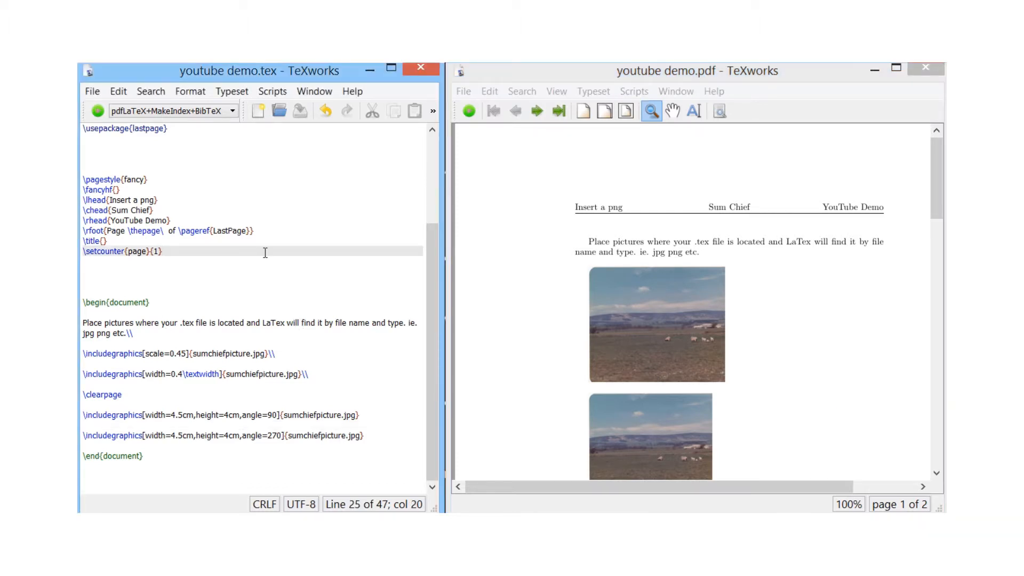
scroll(up, 3)
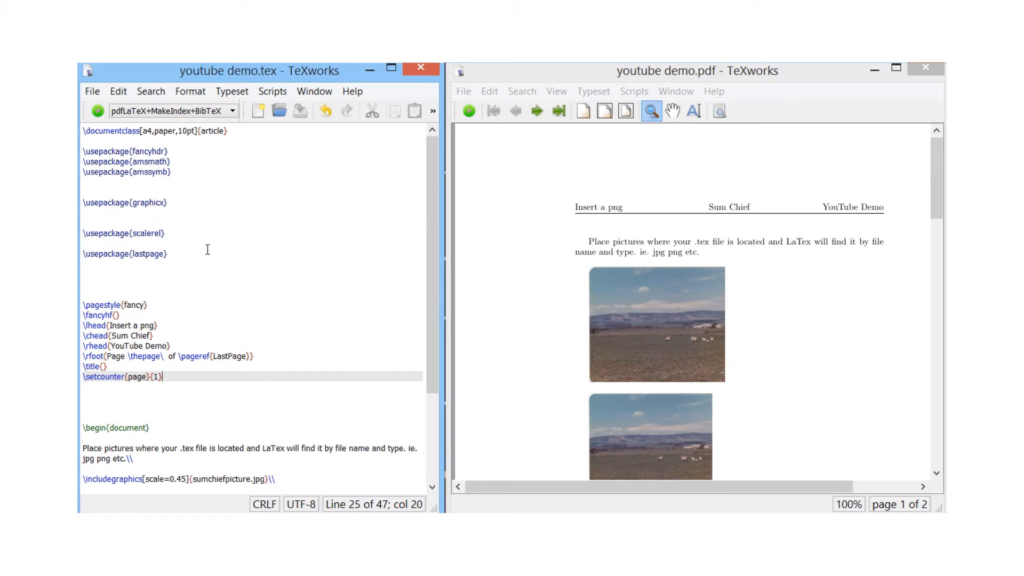
double_click(147, 203)
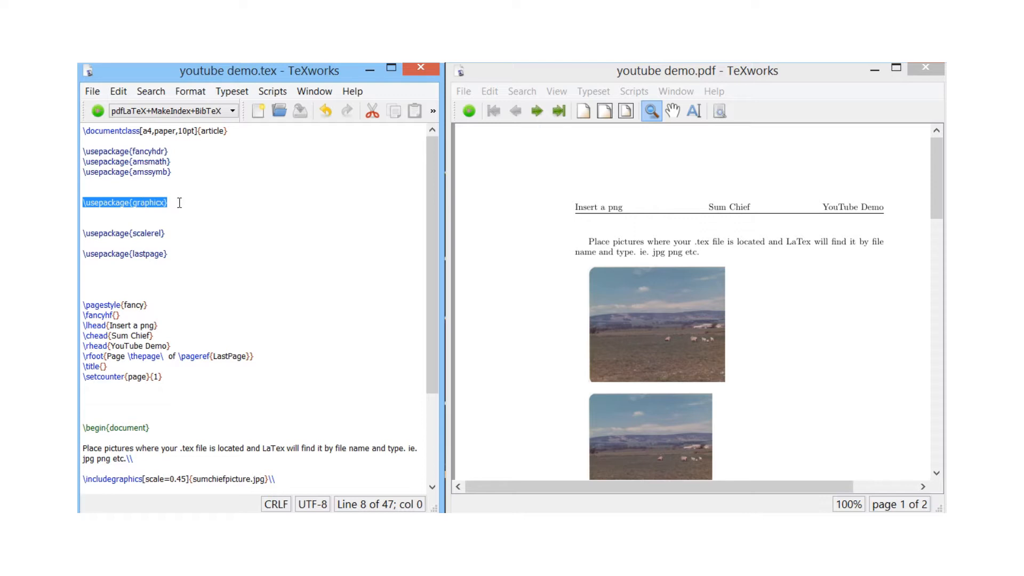
click(166, 203)
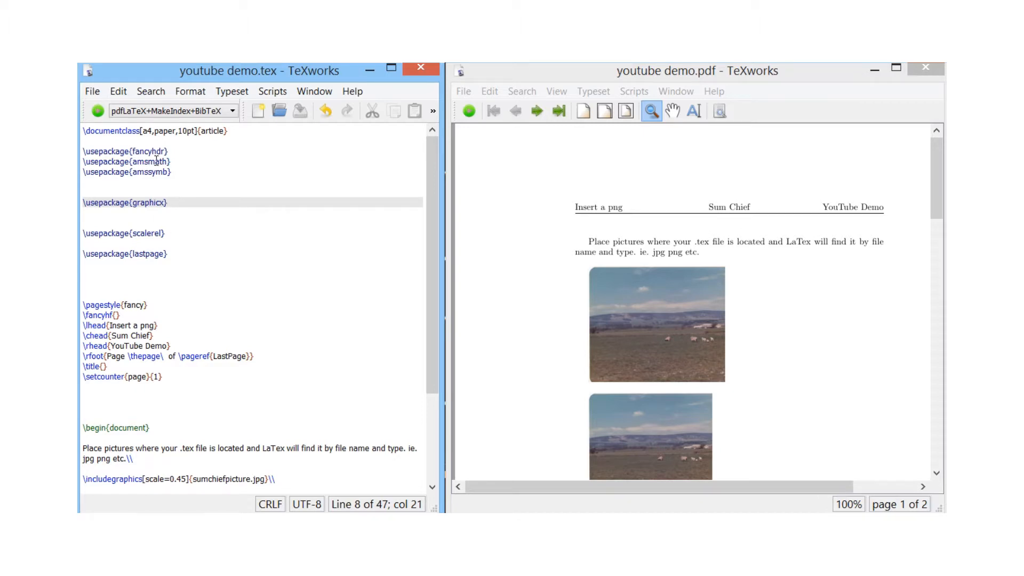
click(173, 190)
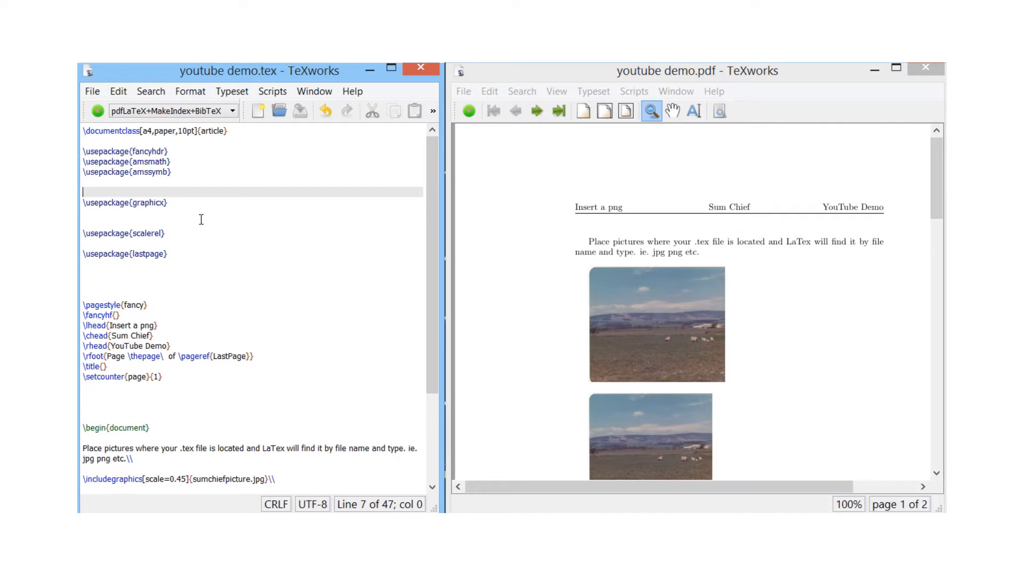
Look over the existing \includegraphics lines and the page break further down the source.
scroll(down, 3)
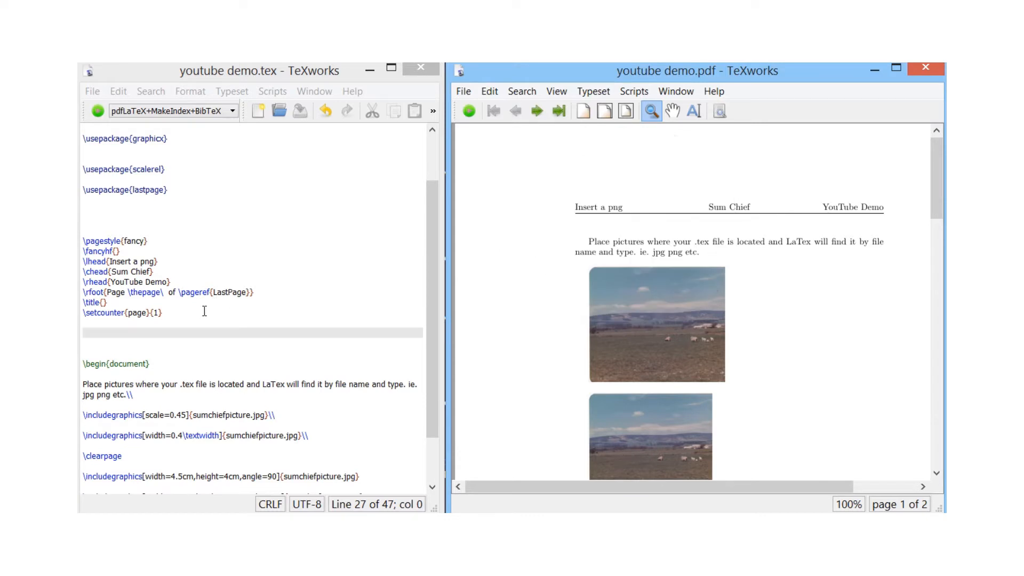
click(191, 384)
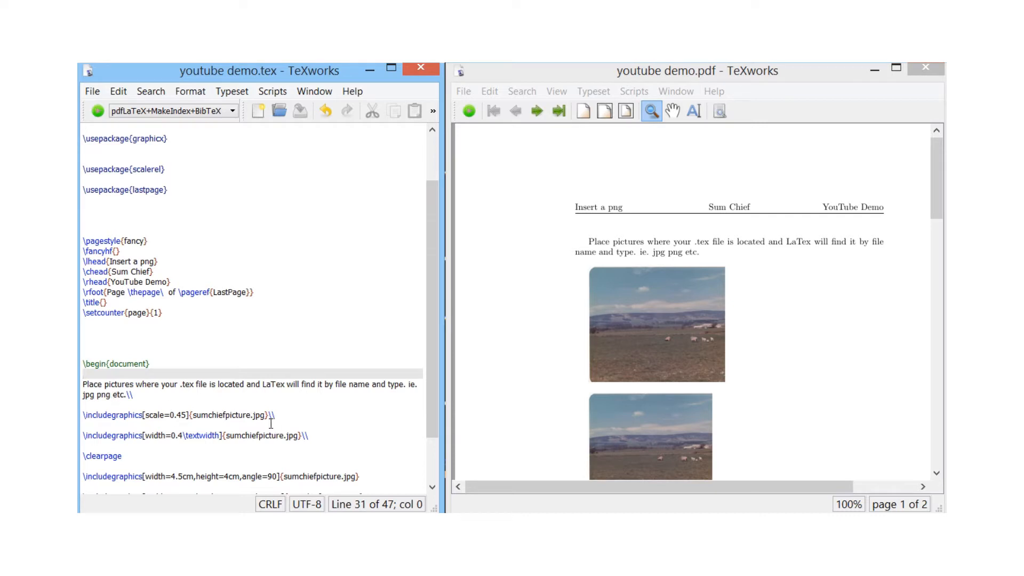
double_click(257, 415)
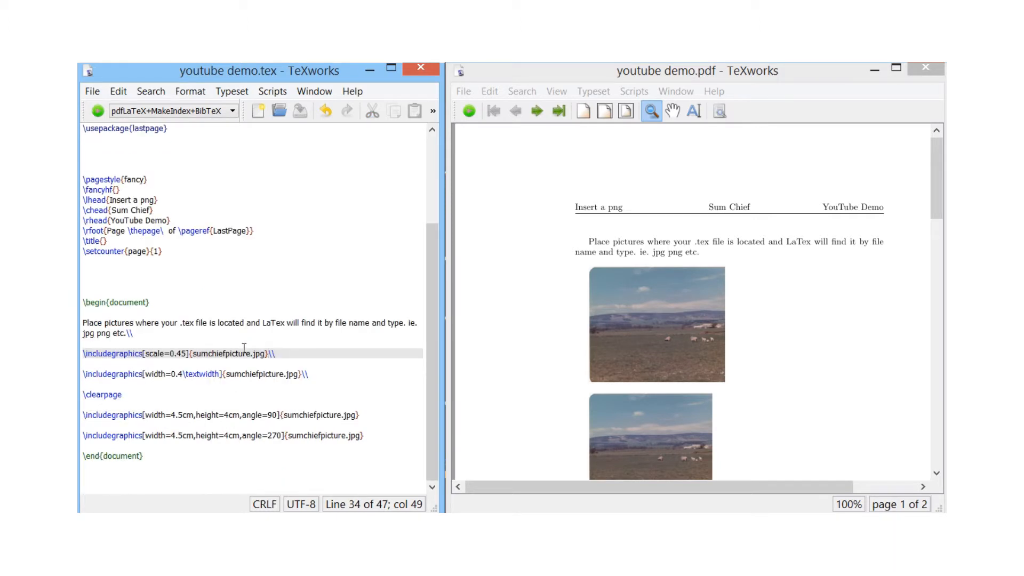
click(160, 341)
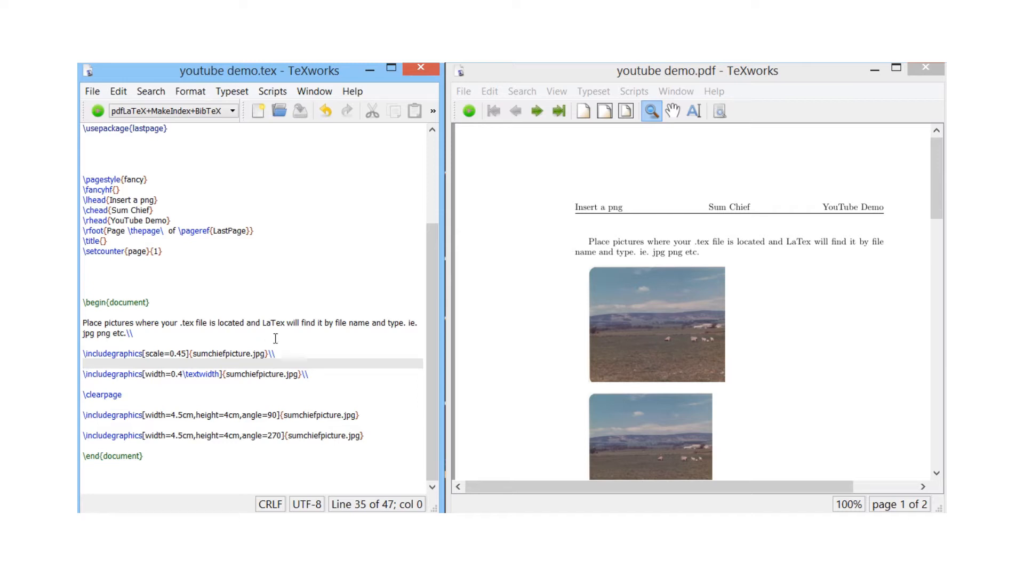
click(252, 354)
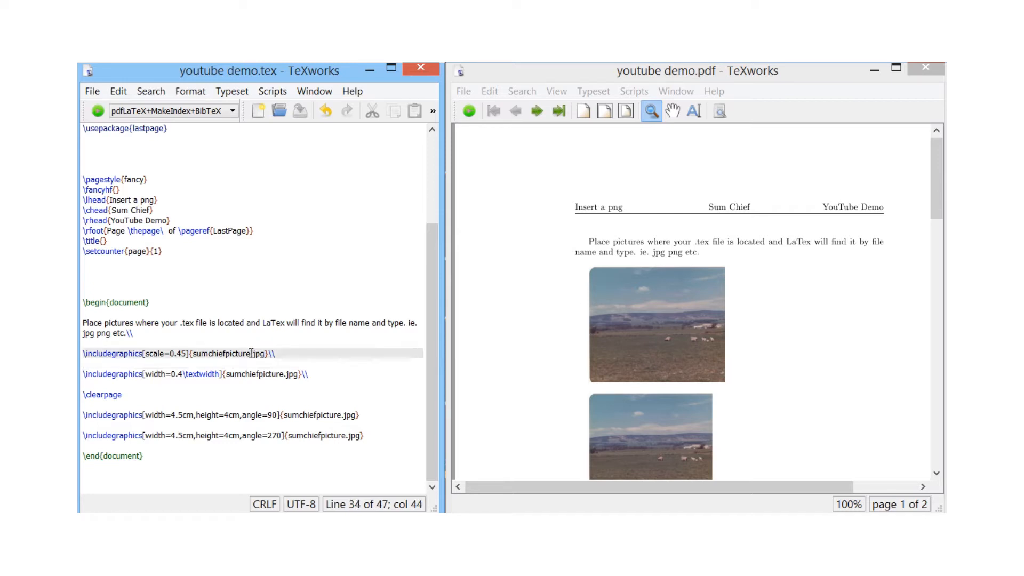
double_click(222, 353)
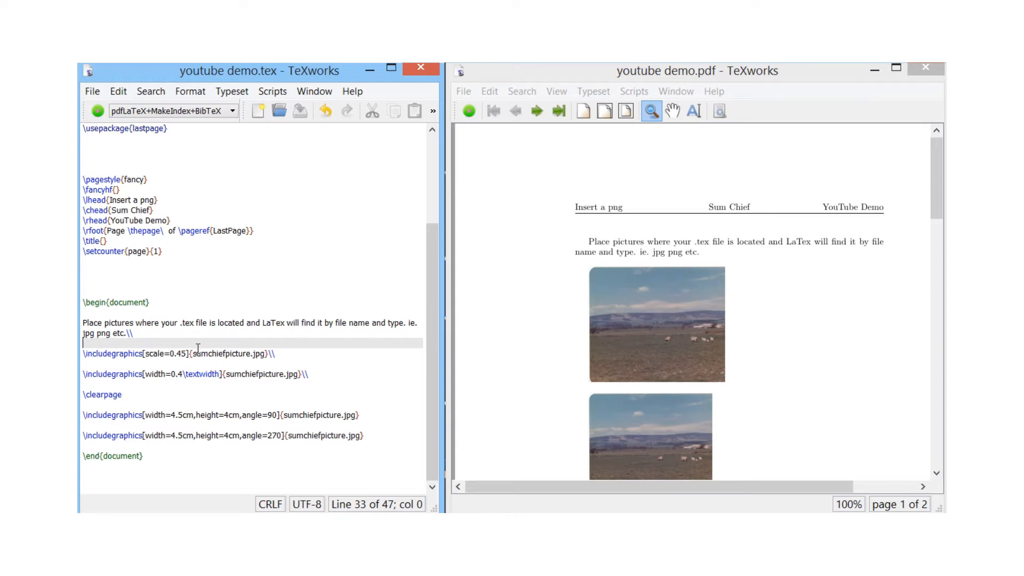
click(656, 354)
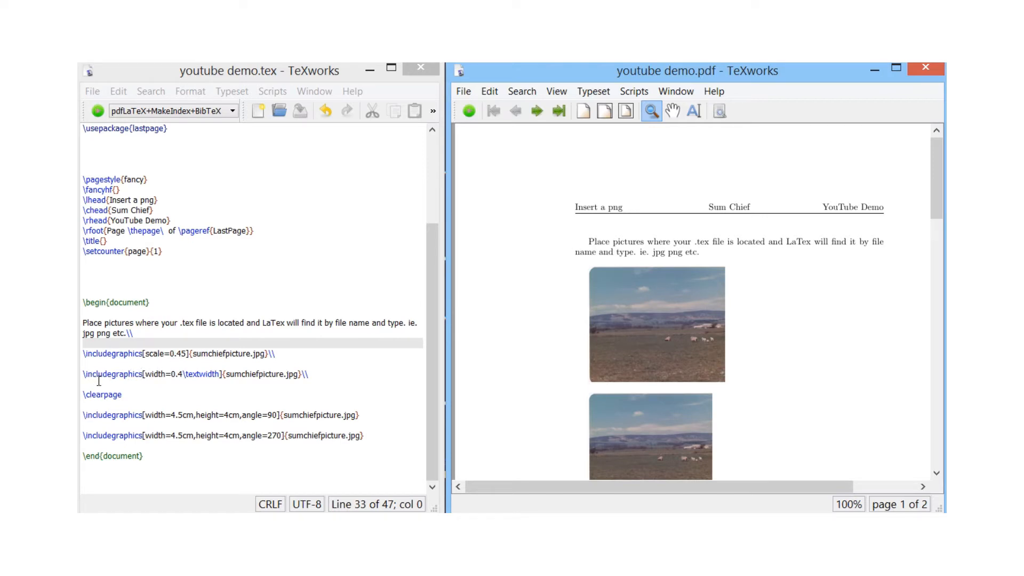
double_click(112, 374)
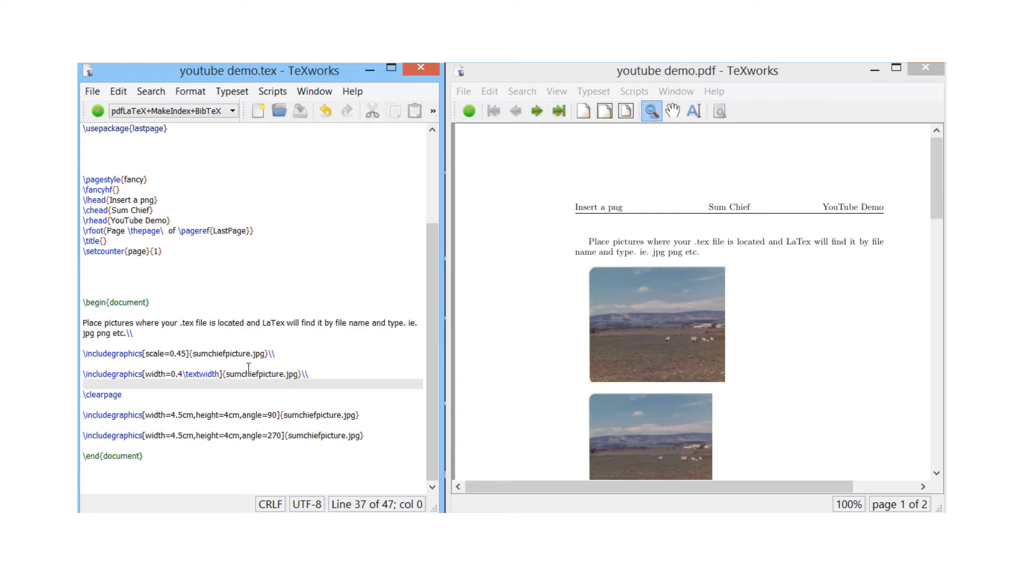
mouse_move(556, 399)
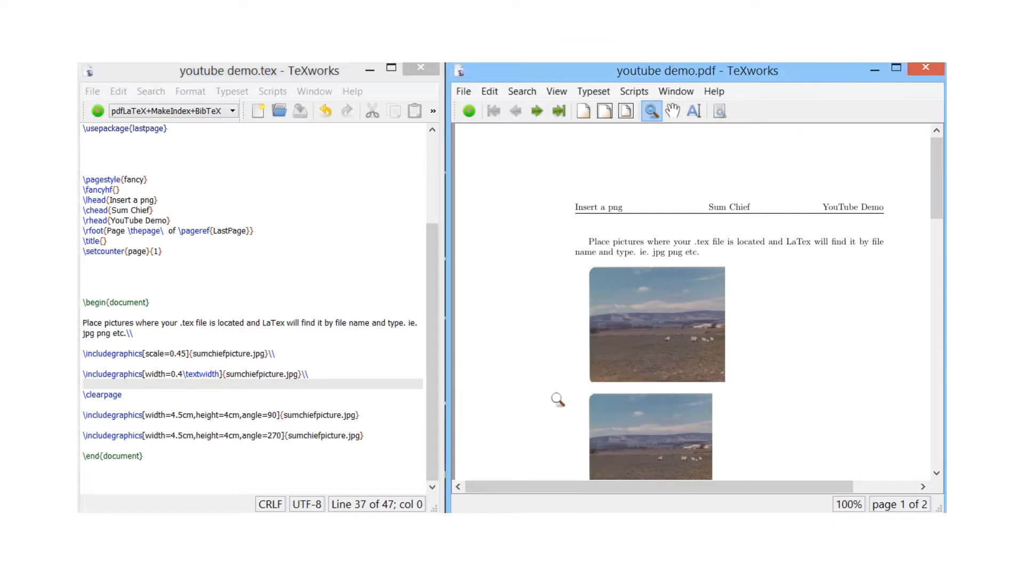
Place the caret at the end of the first page-2 \includegraphics line for the new image.
scroll(down, 3)
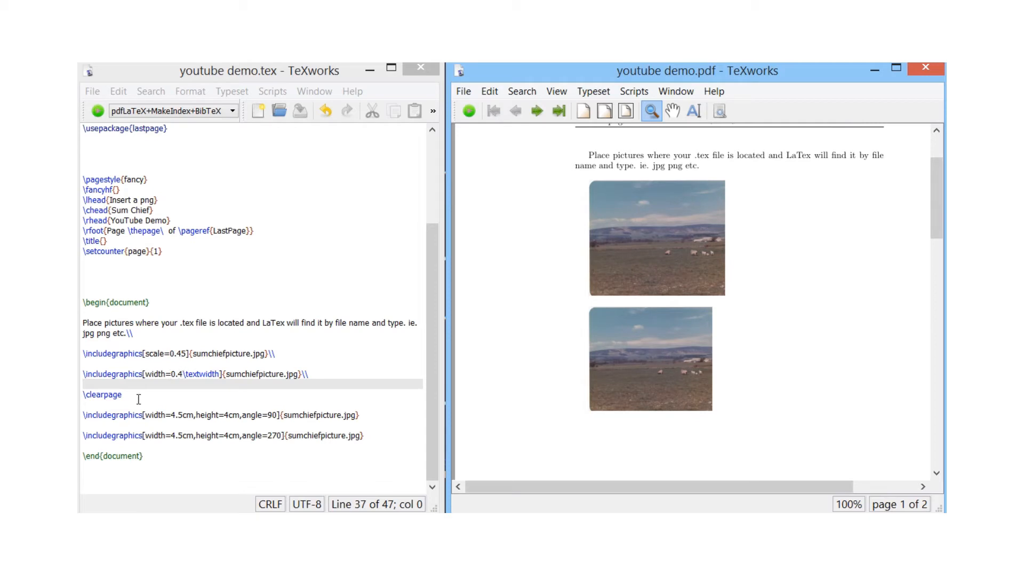
click(122, 394)
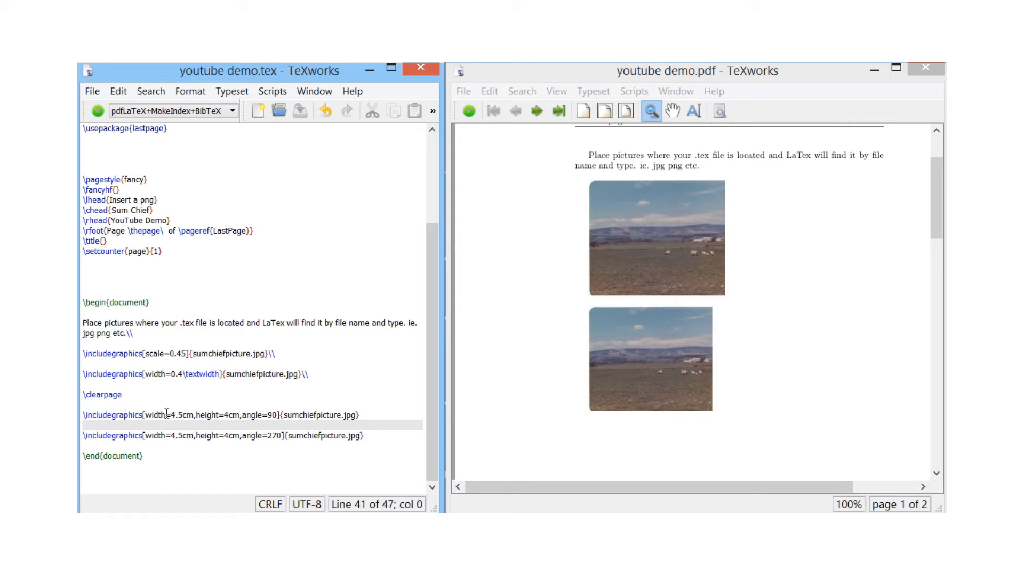
click(83, 424)
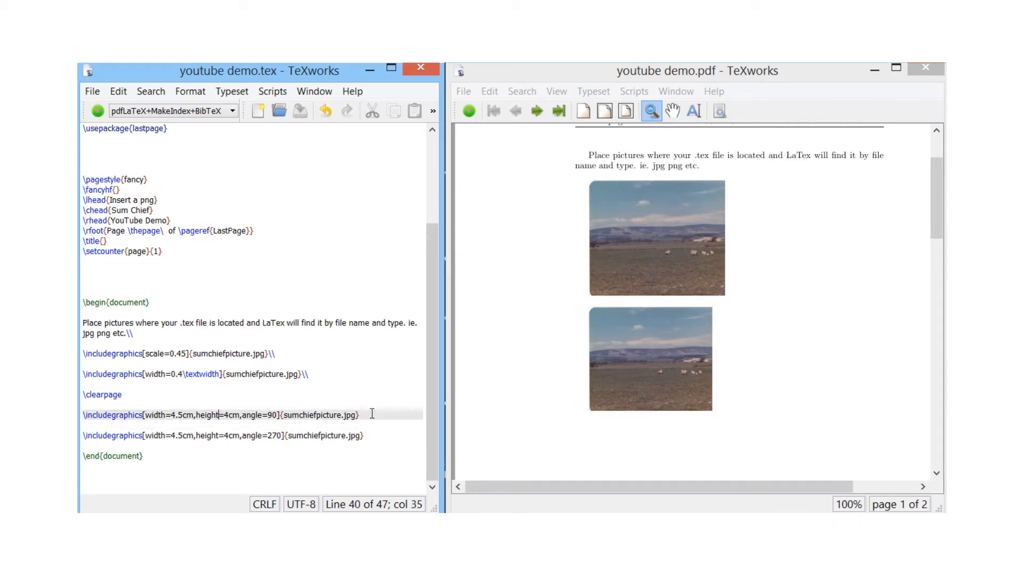
click(361, 415)
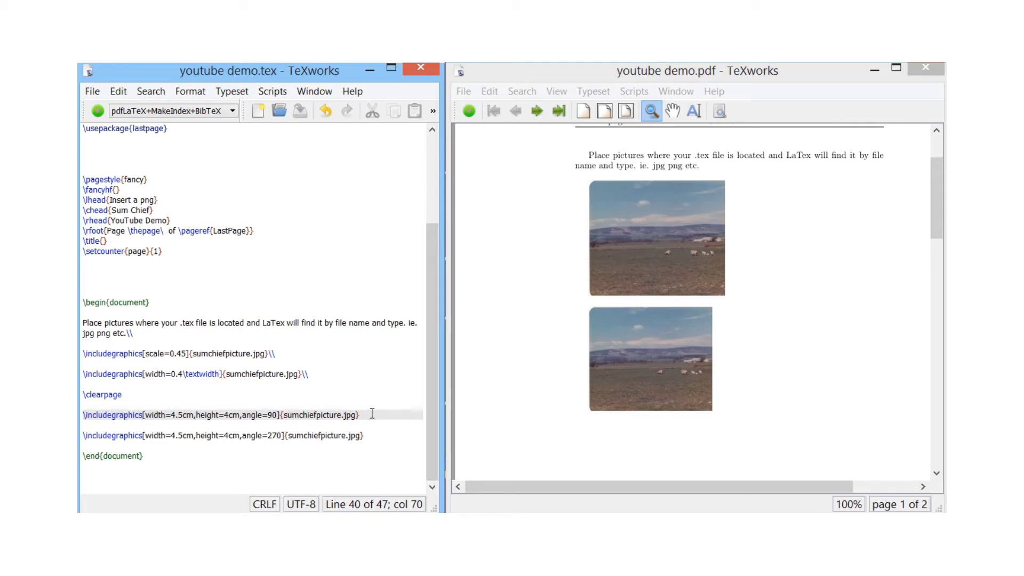
click(360, 414)
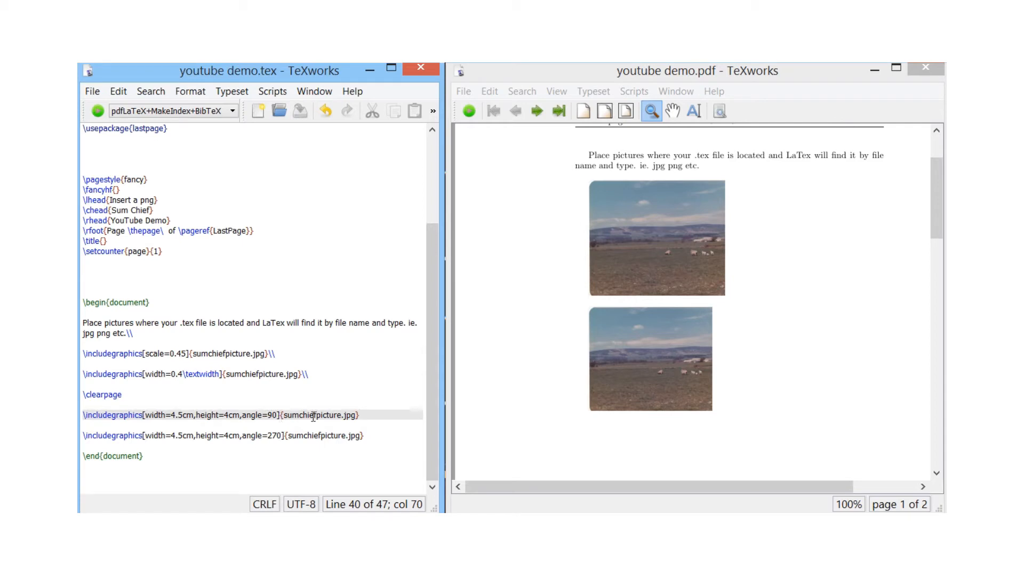
click(359, 415)
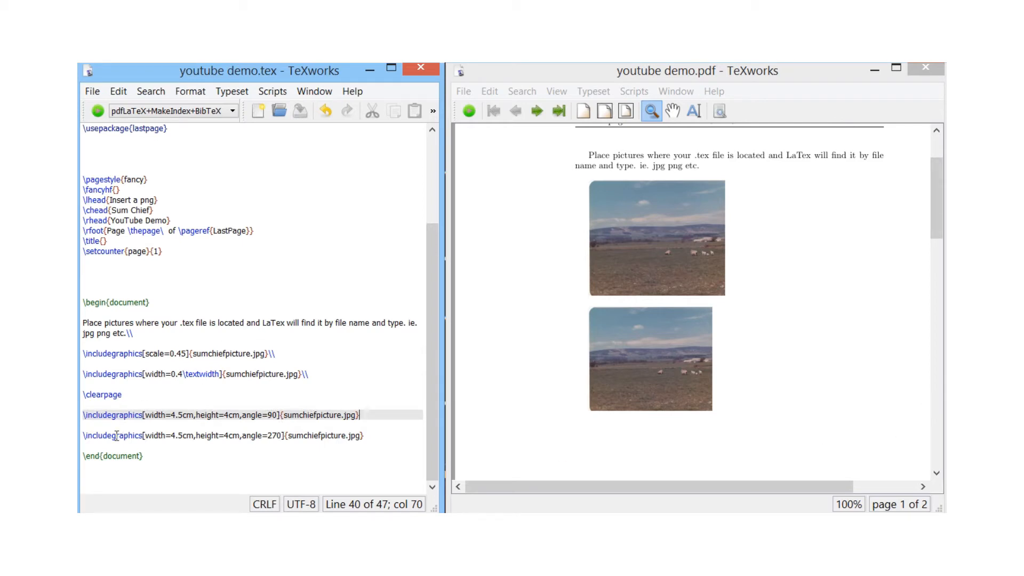
mouse_move(274, 439)
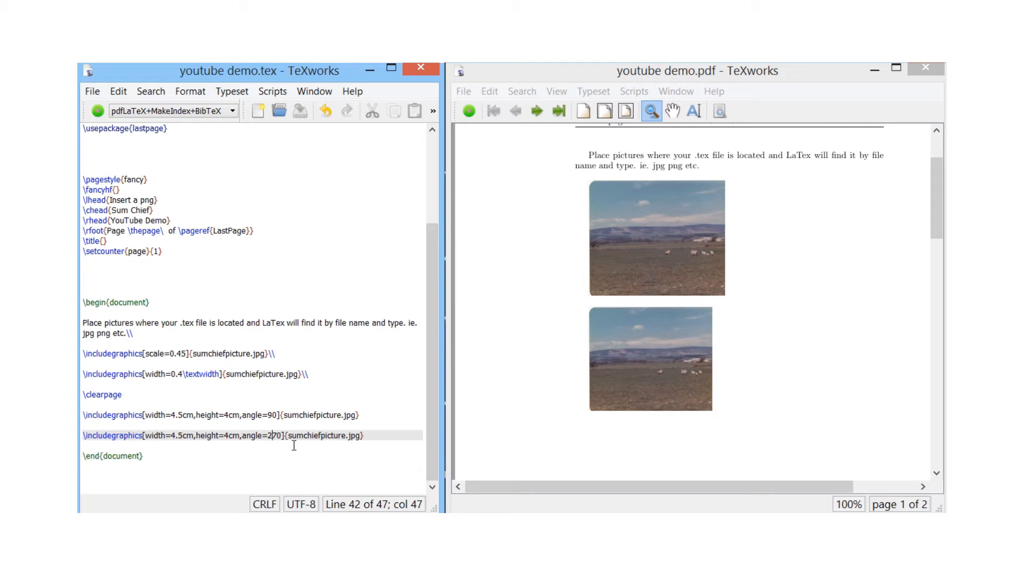
View page 2's two sideways photos in the preview and put the caret in the second photo's angle=270.
right_click(776, 344)
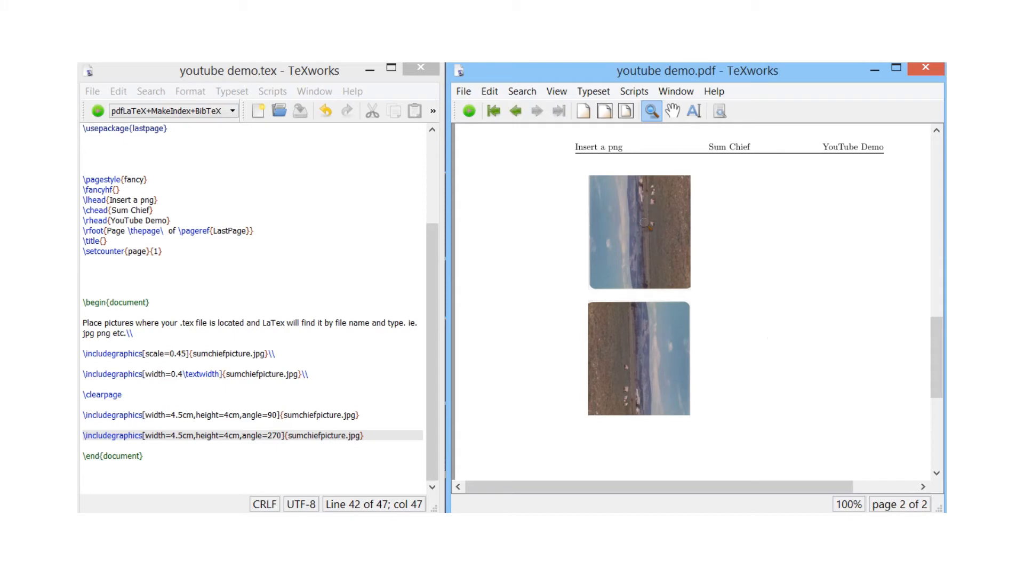
mouse_move(640, 227)
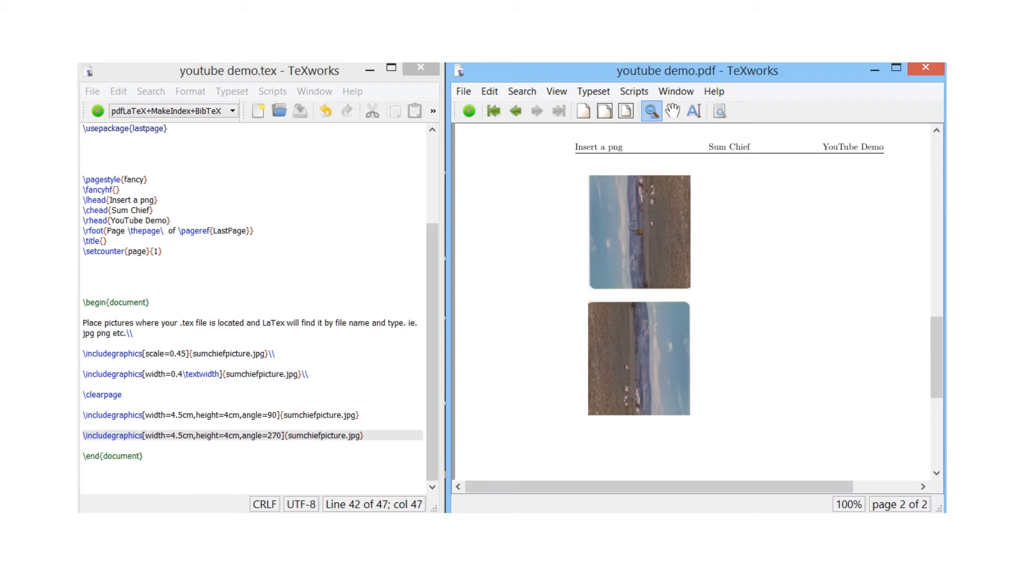
click(268, 435)
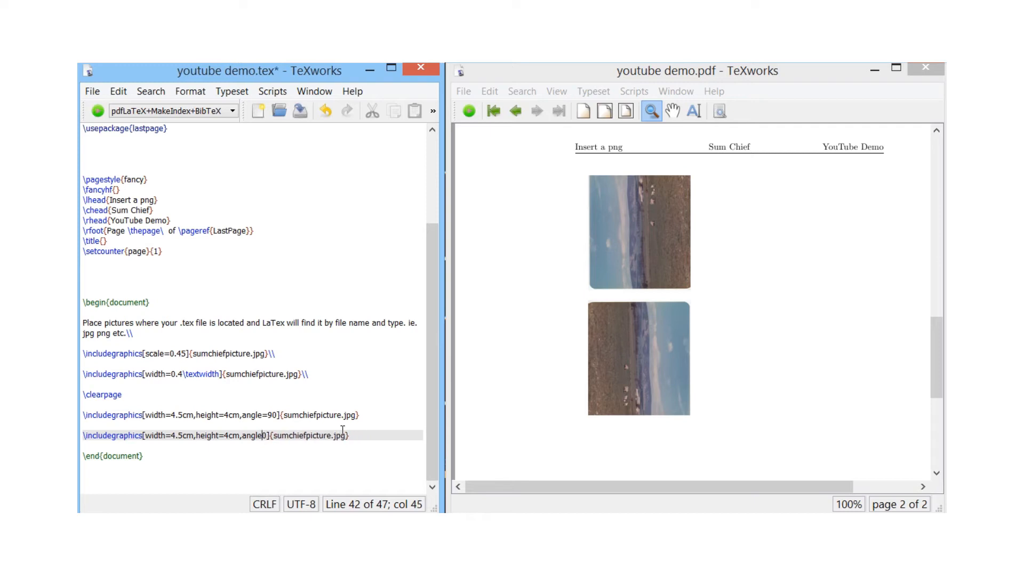
Set the second page-2 photo's angle to 180 and re-typeset so it shows upside down.
text(18)
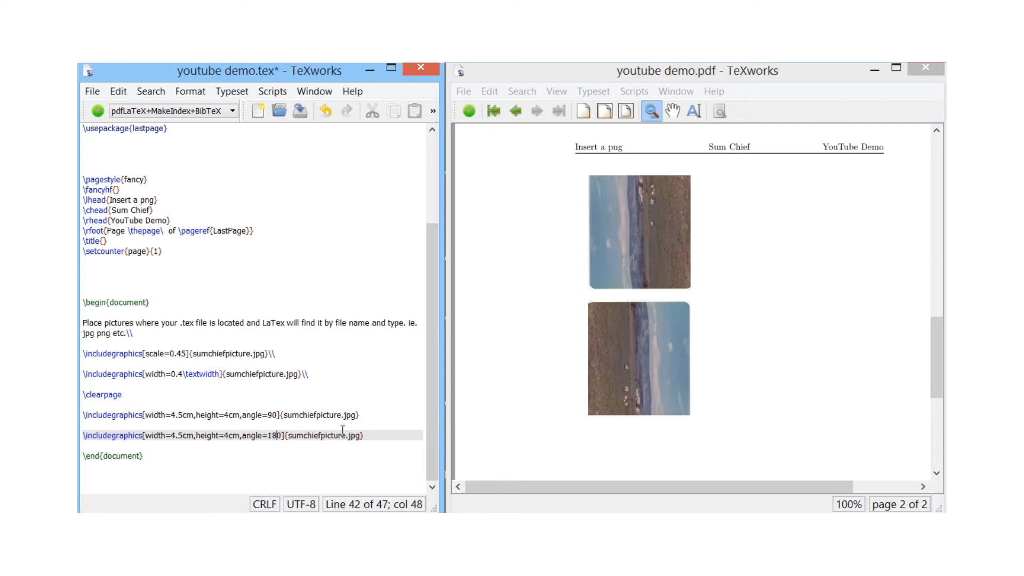
text(0)
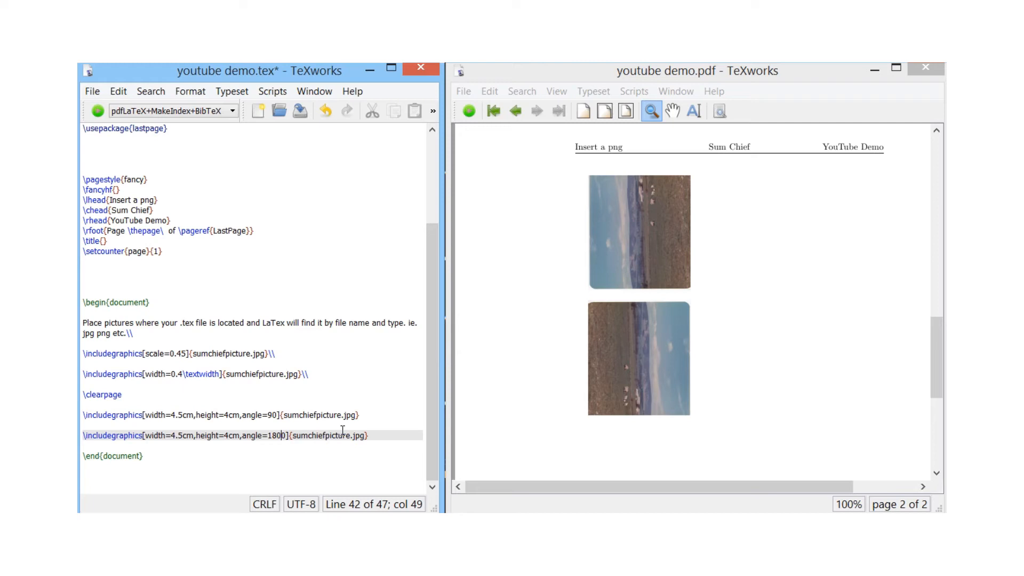
key(BackSpace)
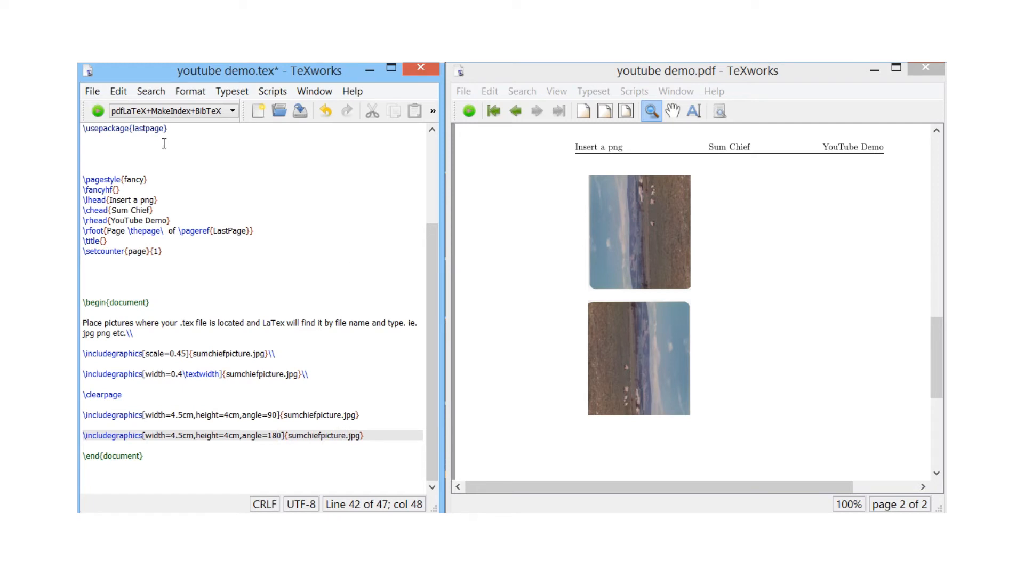
mouse_move(98, 110)
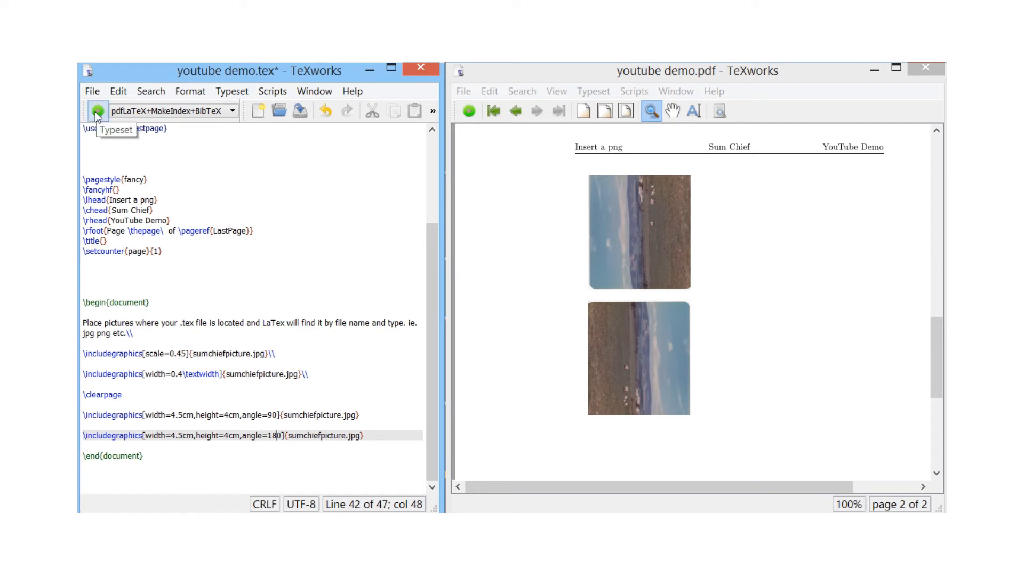
click(96, 111)
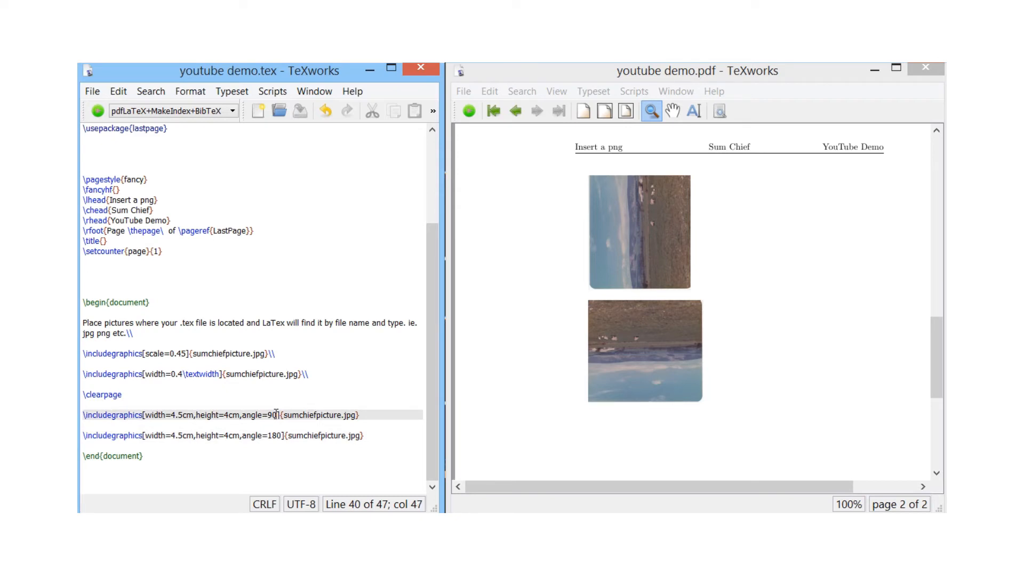
Change the first page-2 photo's angle from 90 to 0 and re-typeset it upright.
key(BackSpace)
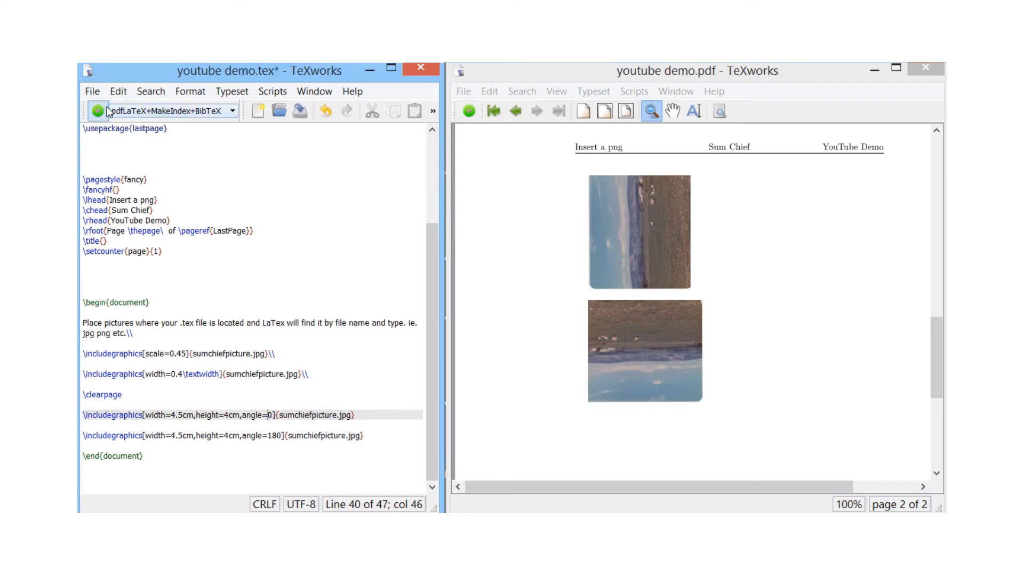
click(97, 111)
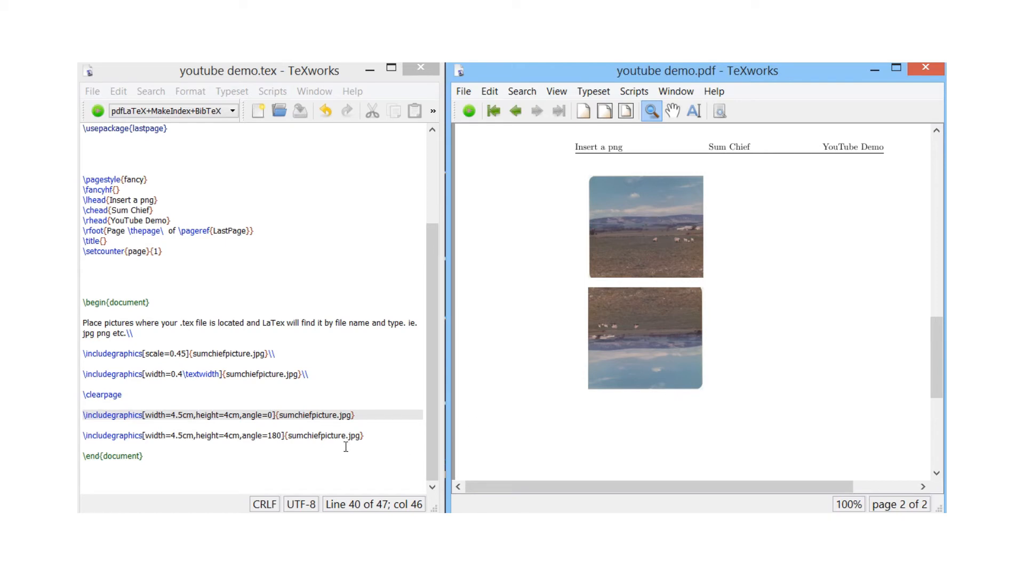
click(358, 415)
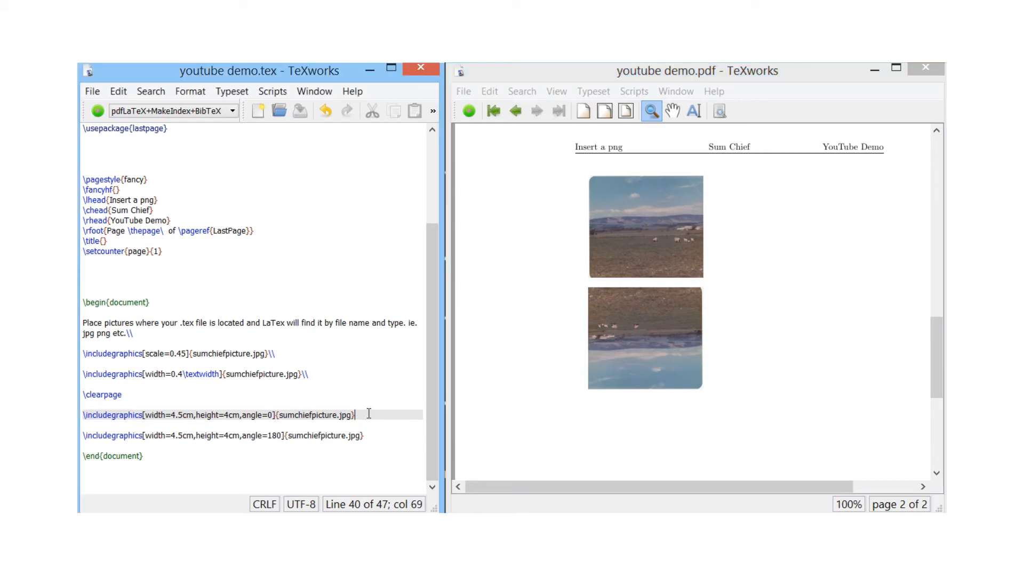
End the first photo's line with \\, remove the stray extra break causing the error, and re-typeset.
text(\\)
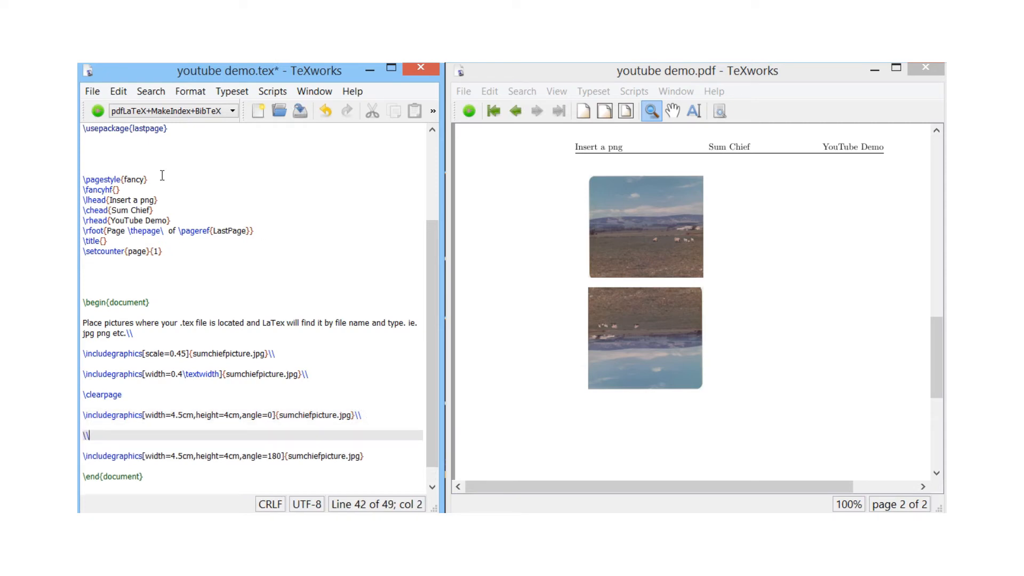
click(99, 110)
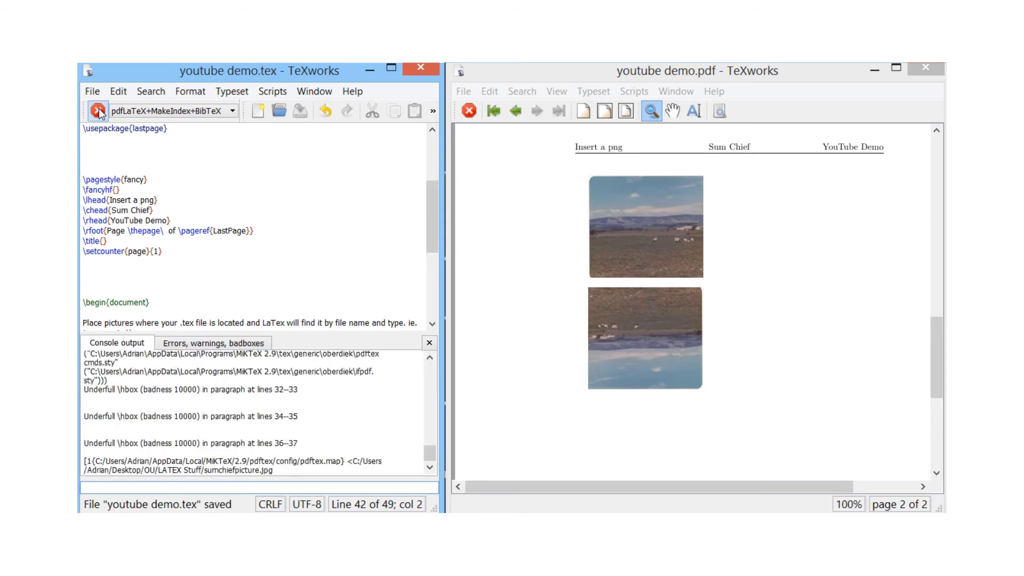
click(98, 110)
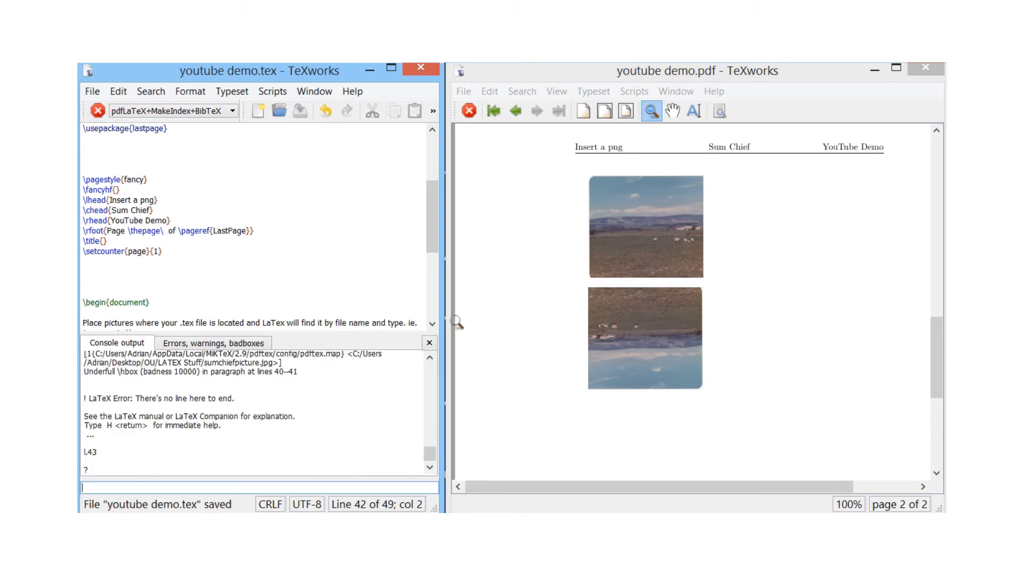
click(429, 343)
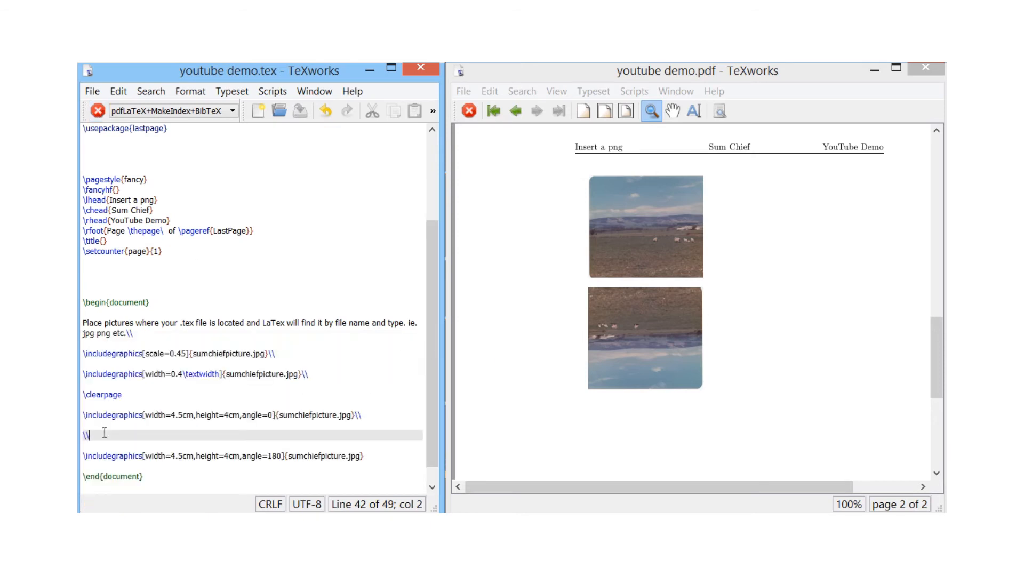
key(BackSpace)
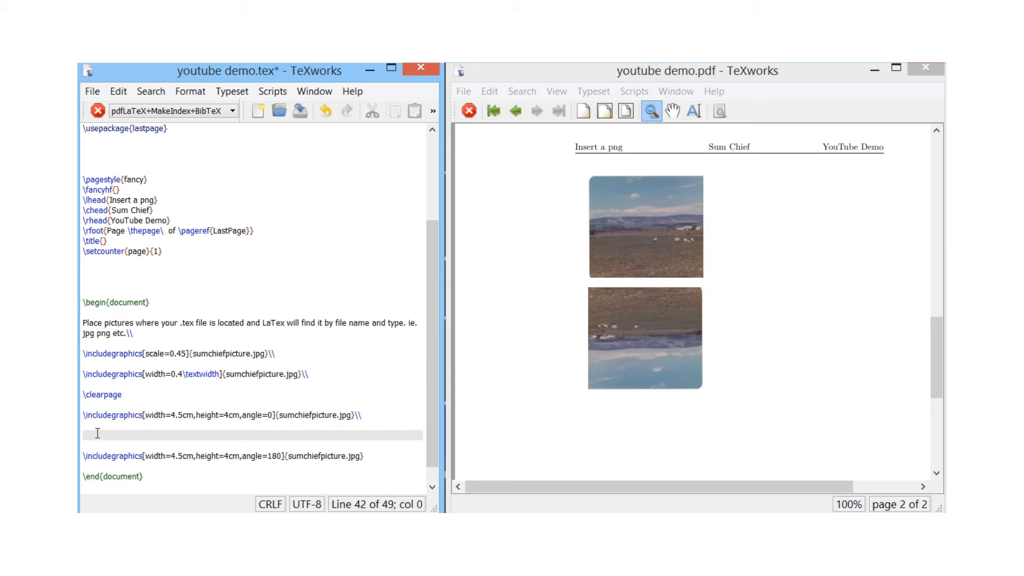
click(97, 110)
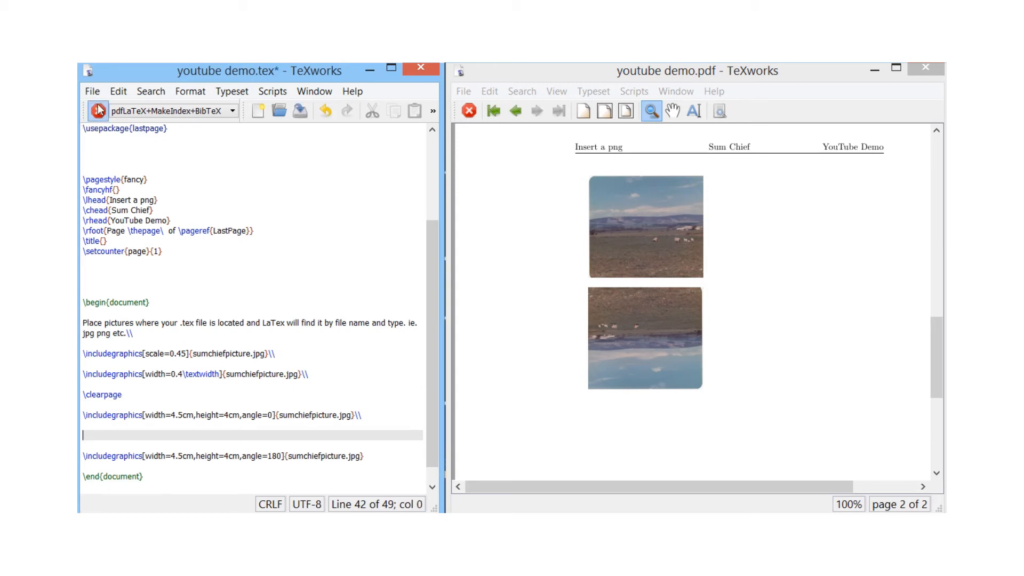
click(97, 110)
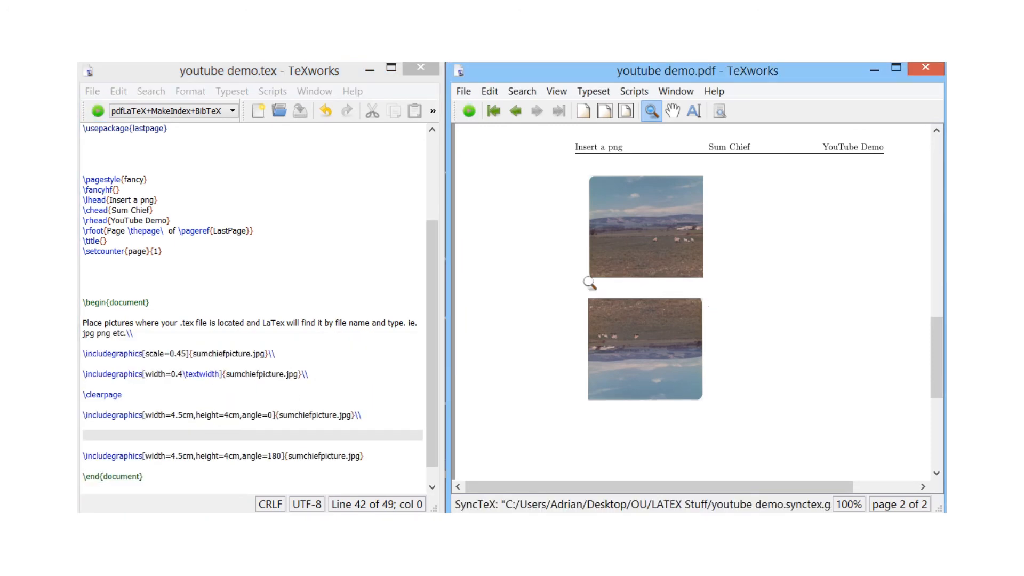
mouse_move(206, 407)
text(8)
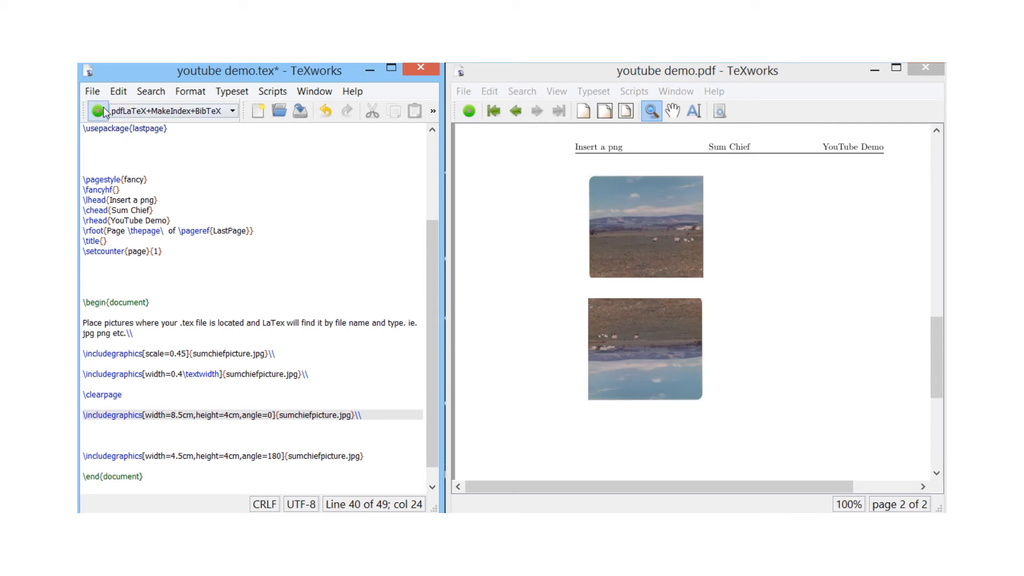
Re-typeset with the first page-2 photo widened to 8.5cm.
click(97, 110)
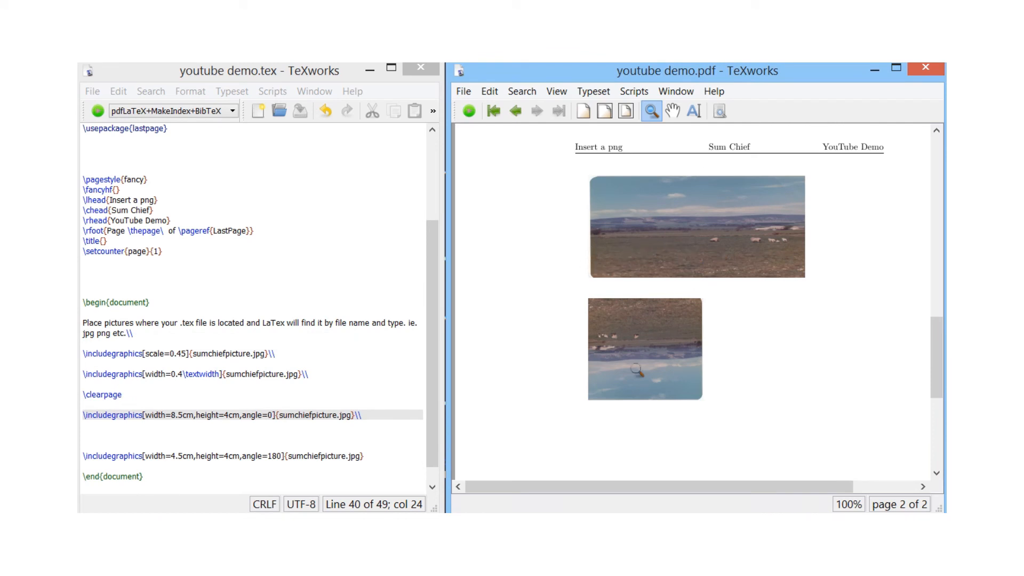
mouse_move(676, 373)
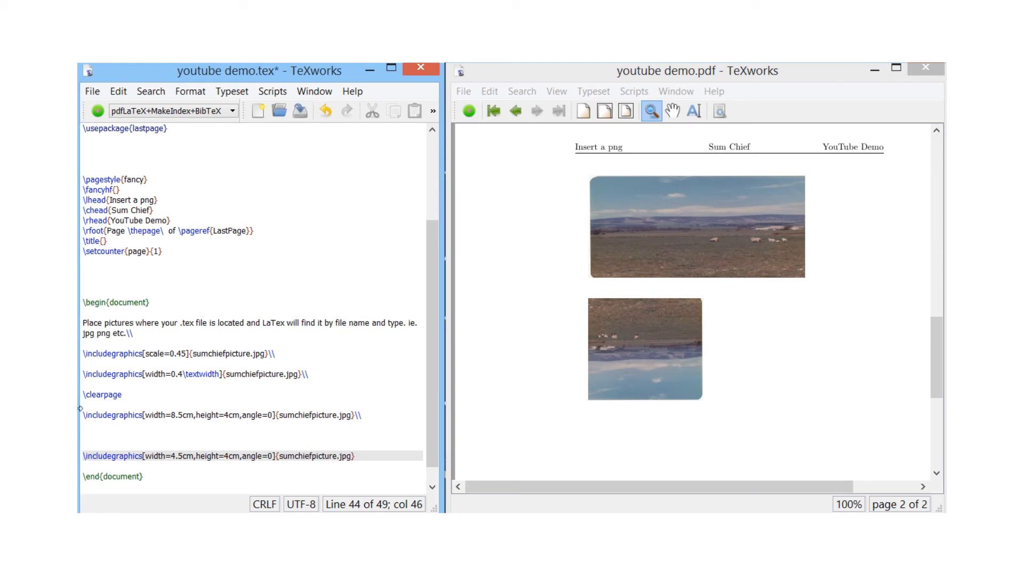
Change the last photo's height from 4cm to 9cm, keeping it 4.5cm wide.
click(230, 455)
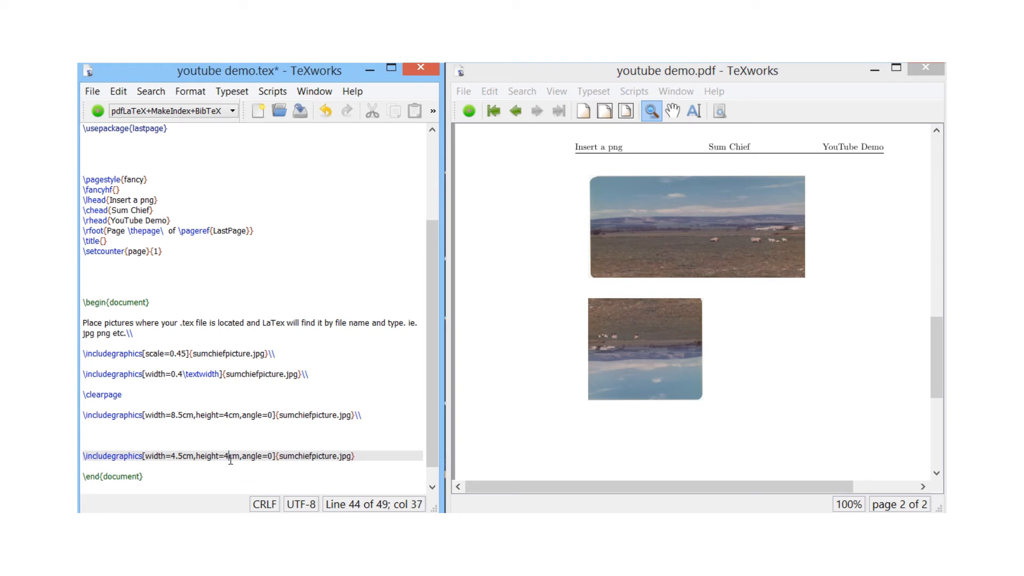
key(Backspace)
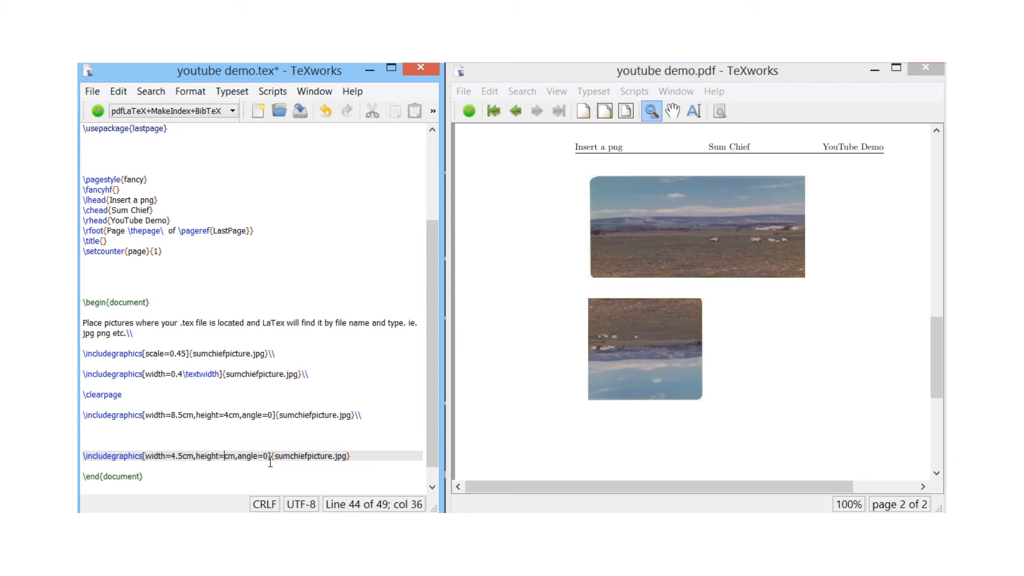
text(9)
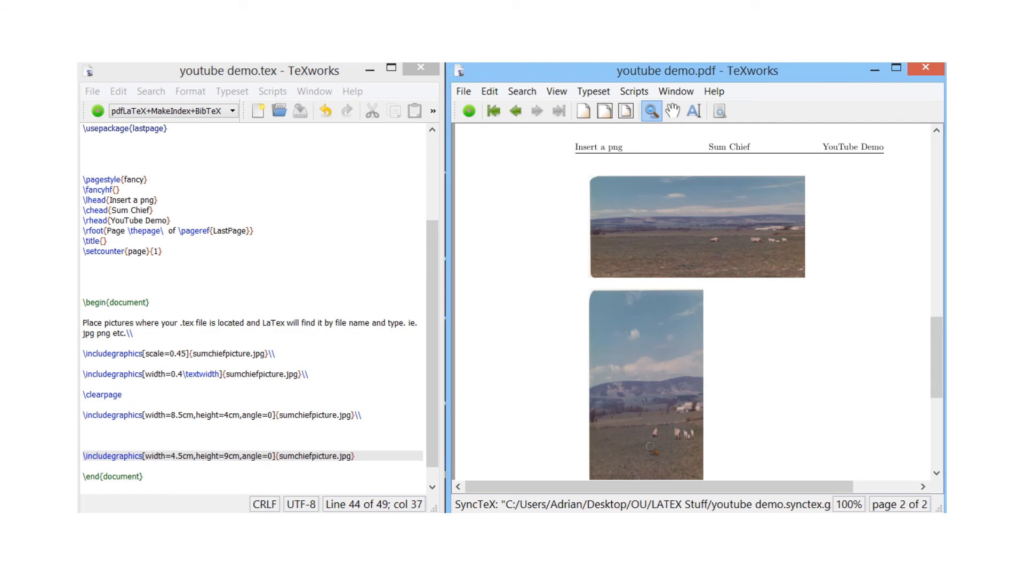
mouse_move(709, 209)
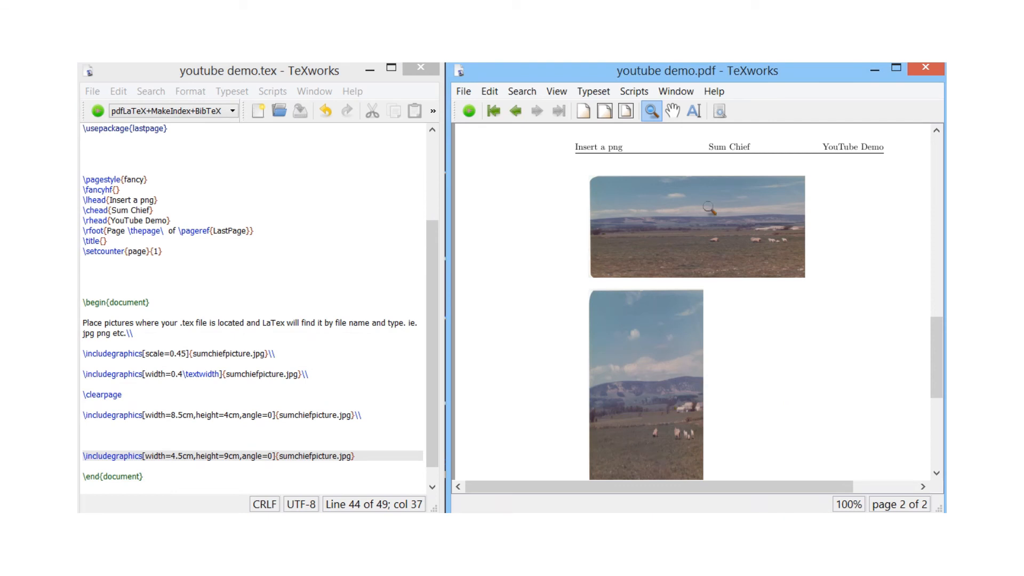
mouse_move(653, 412)
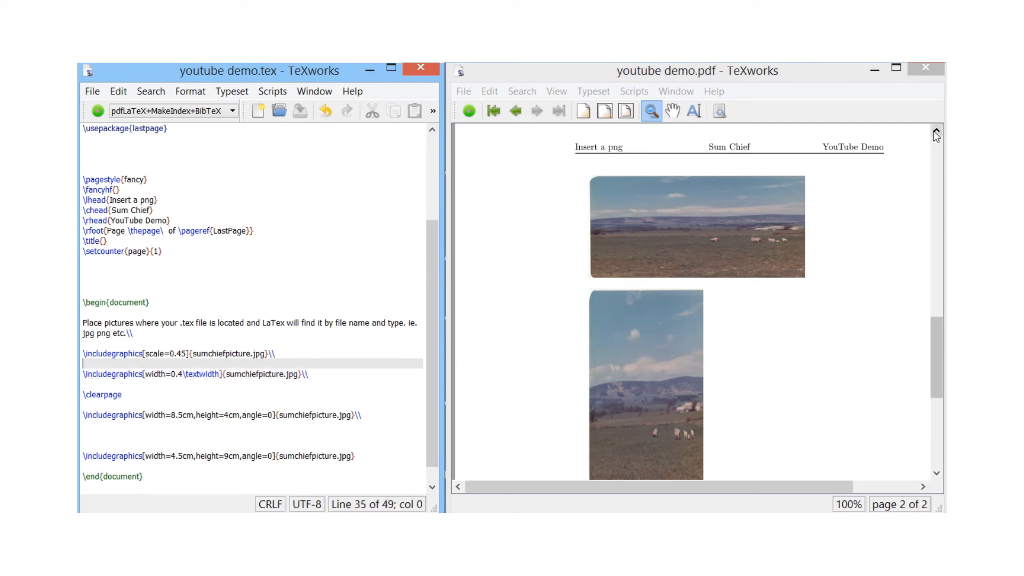
Rebuild the PDF with page-1 photos at scale 0.15 and 0.75\textwidth.
scroll(up, 3)
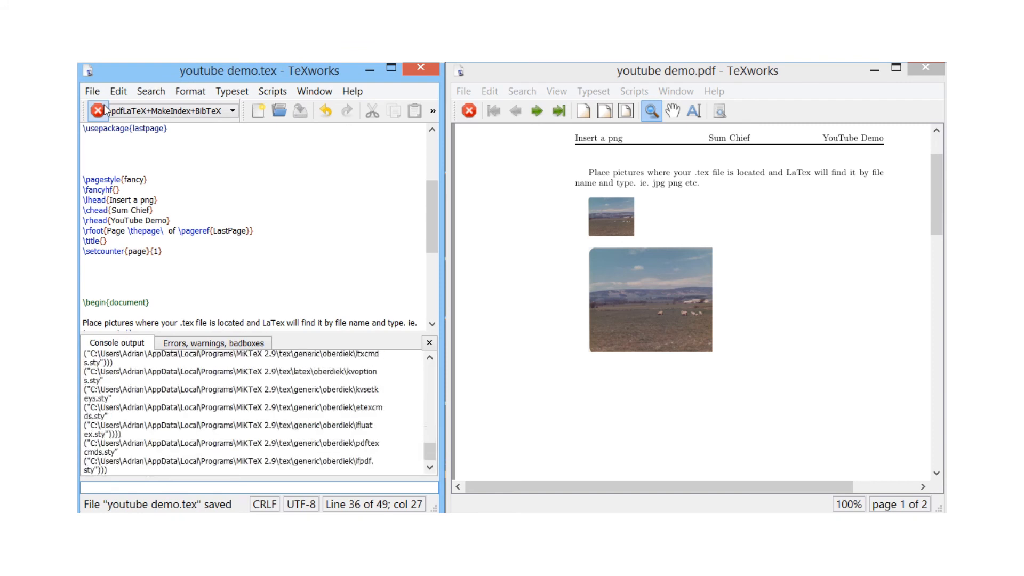
click(97, 111)
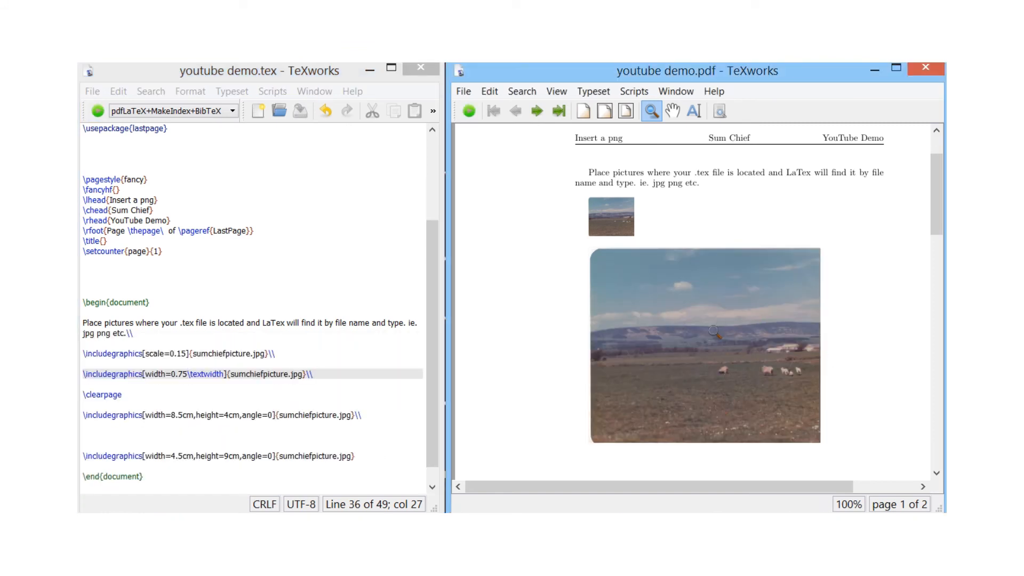
mouse_move(375, 358)
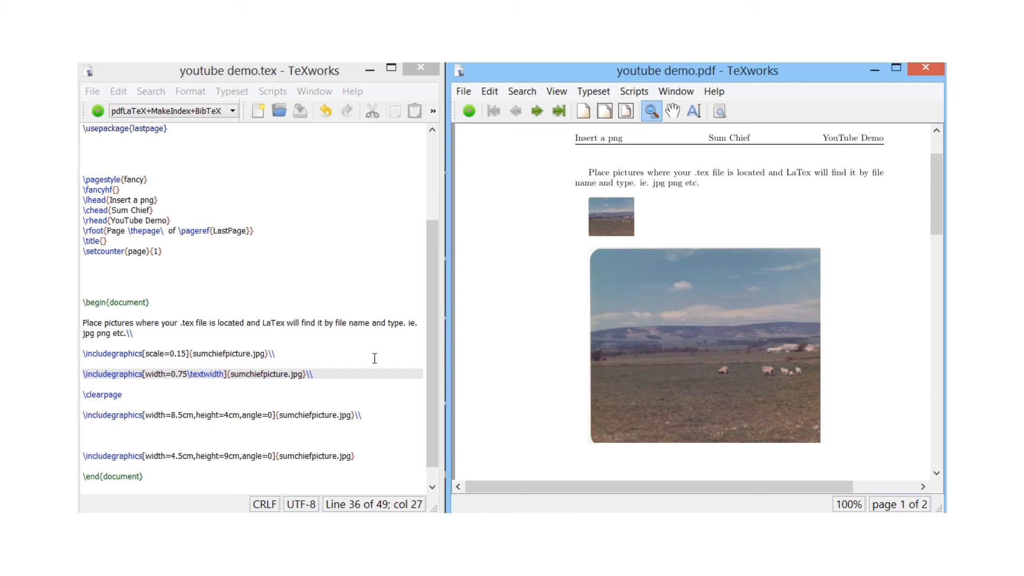
click(274, 353)
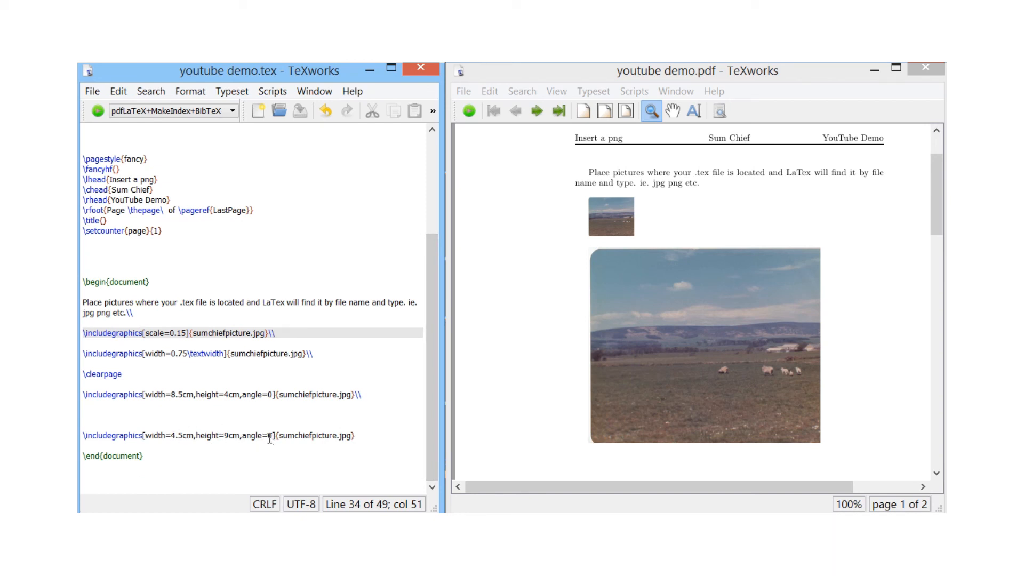
Set the tall page-2 photo's angle to 20 degrees and re-typeset.
text(2)
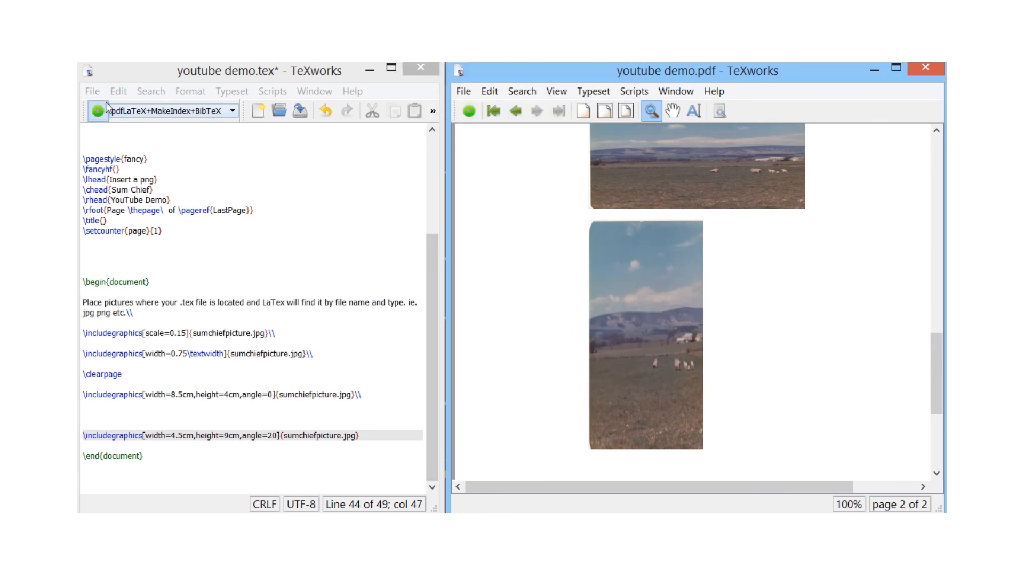
click(99, 110)
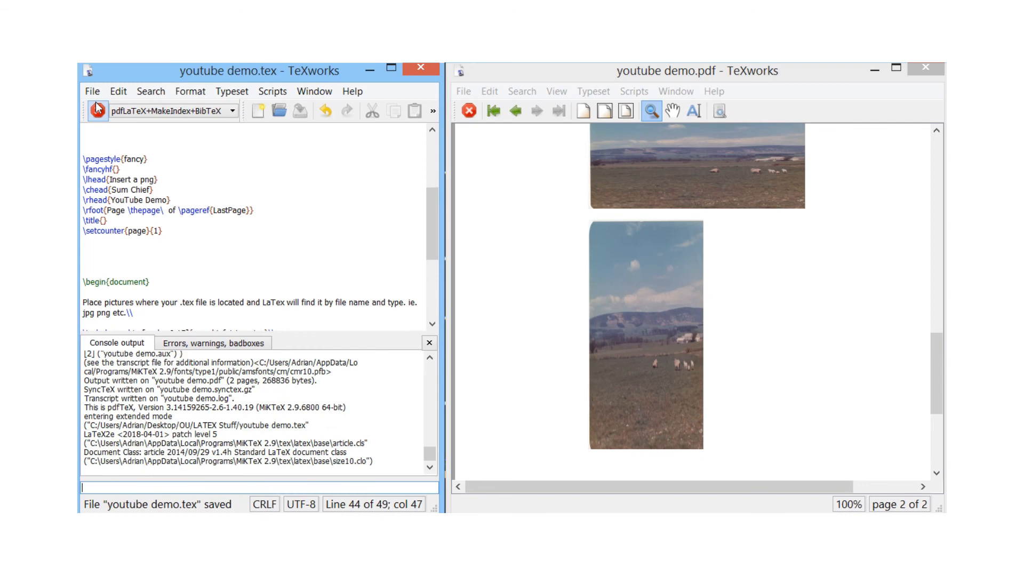
click(97, 110)
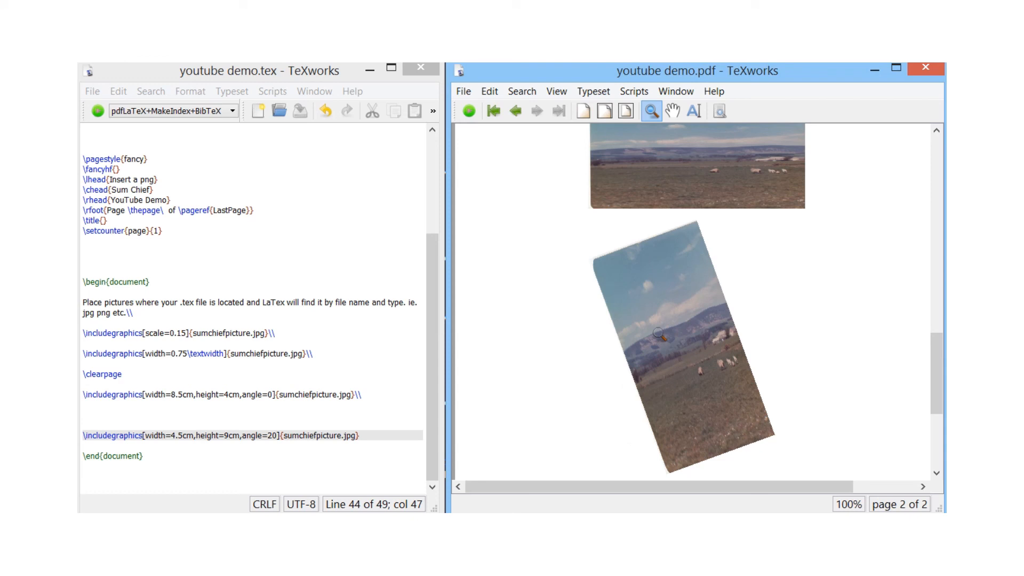
mouse_move(274, 391)
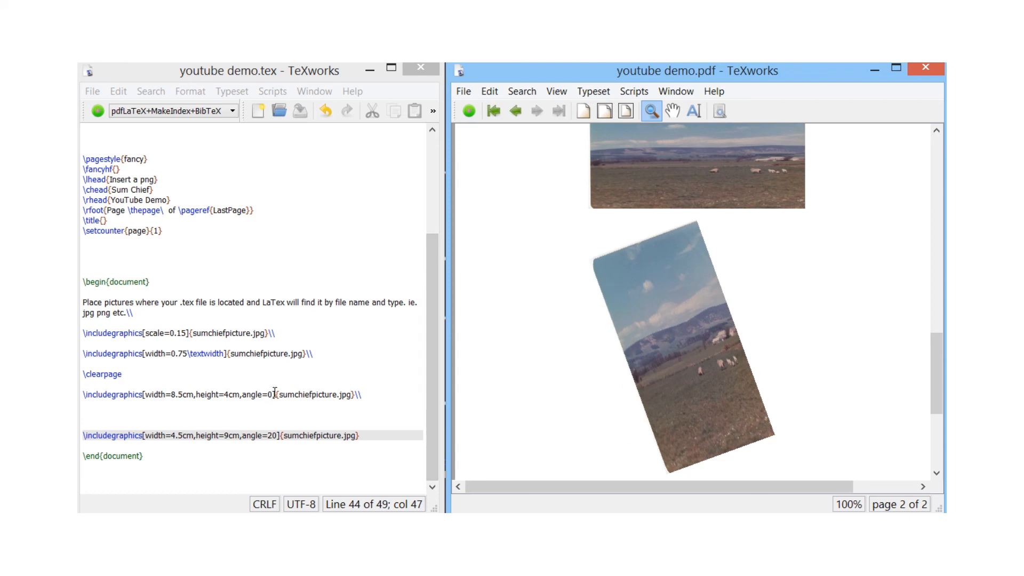
Set the wide 8.5cm photo's angle to 330, dropping the extra zero, and re-typeset.
click(316, 394)
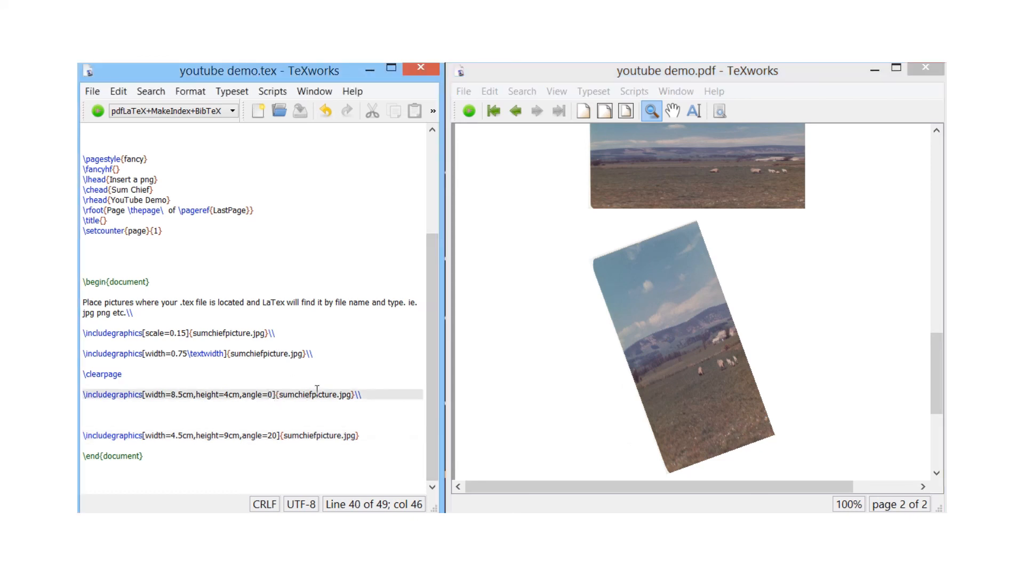
text(3)
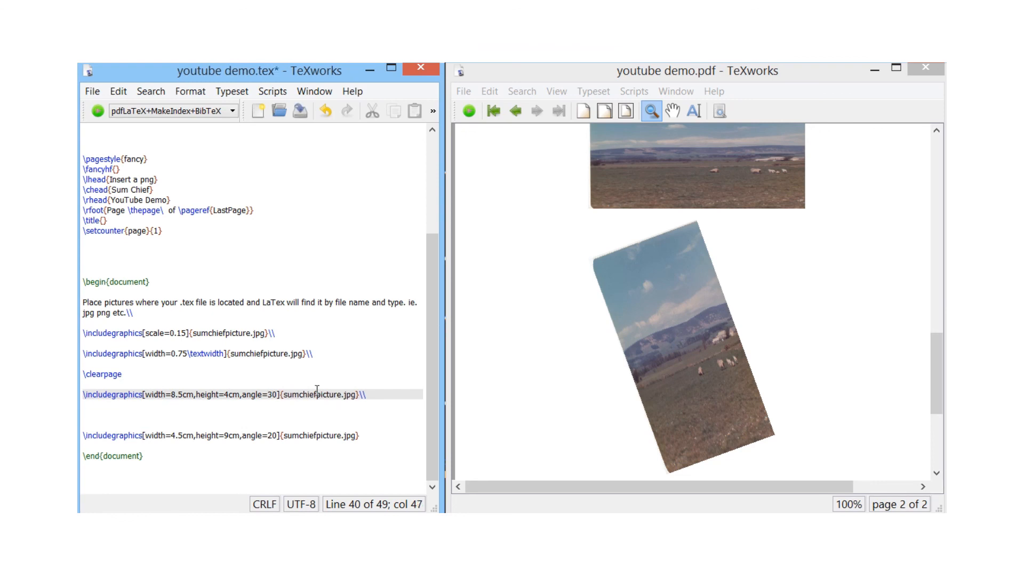
text(30)
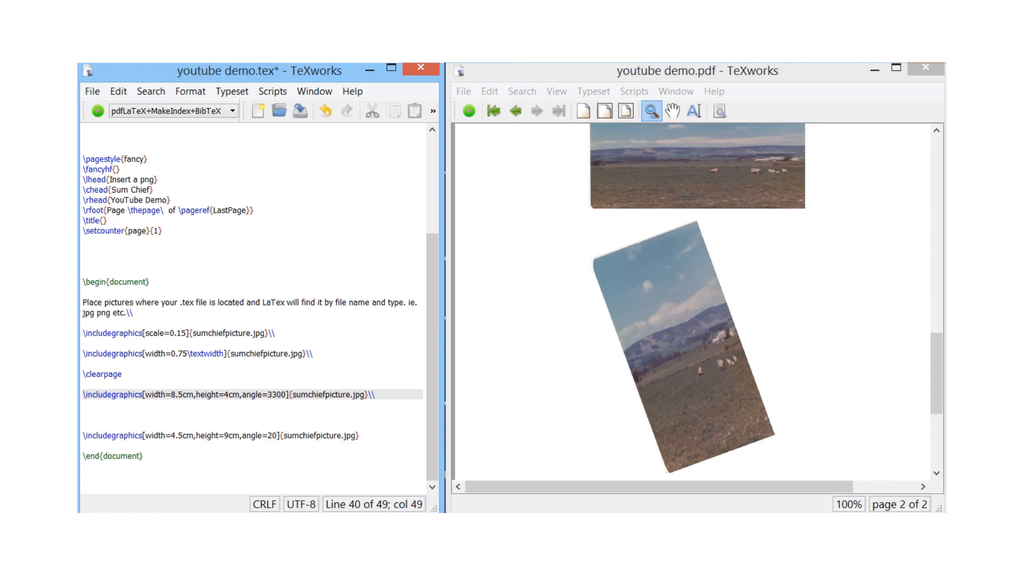
key(Backspace)
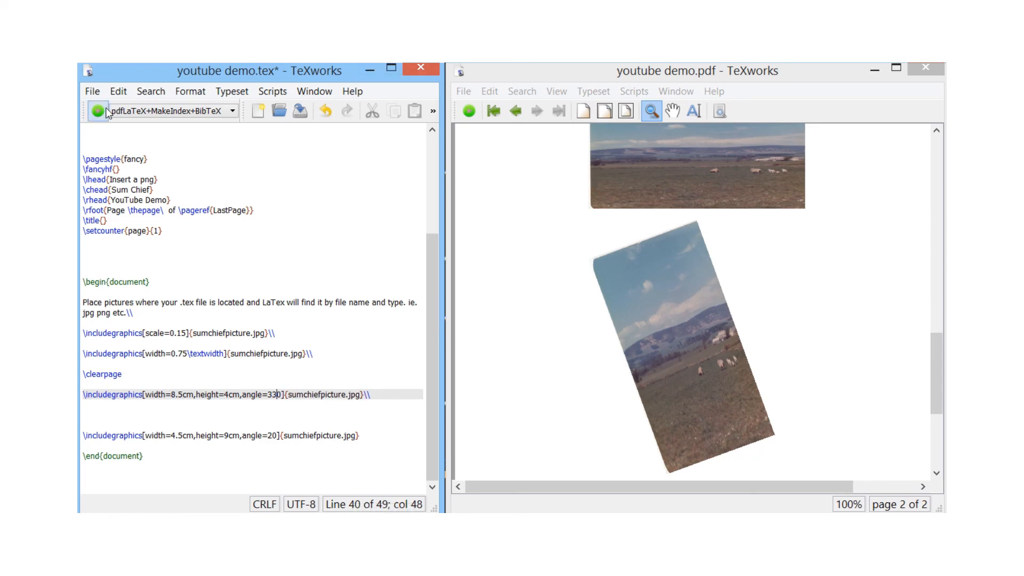
click(97, 110)
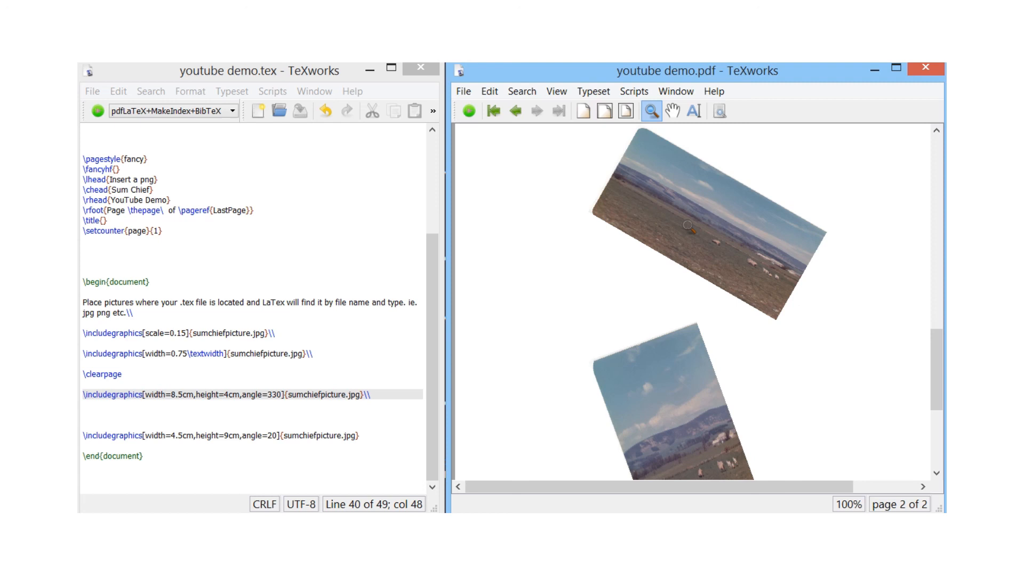
mouse_move(828, 193)
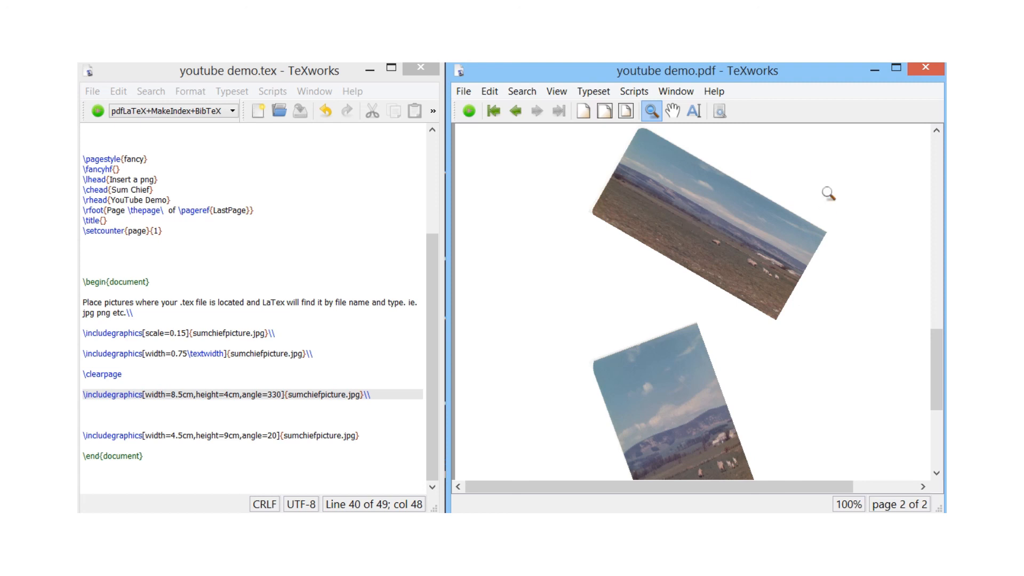
mouse_move(945, 215)
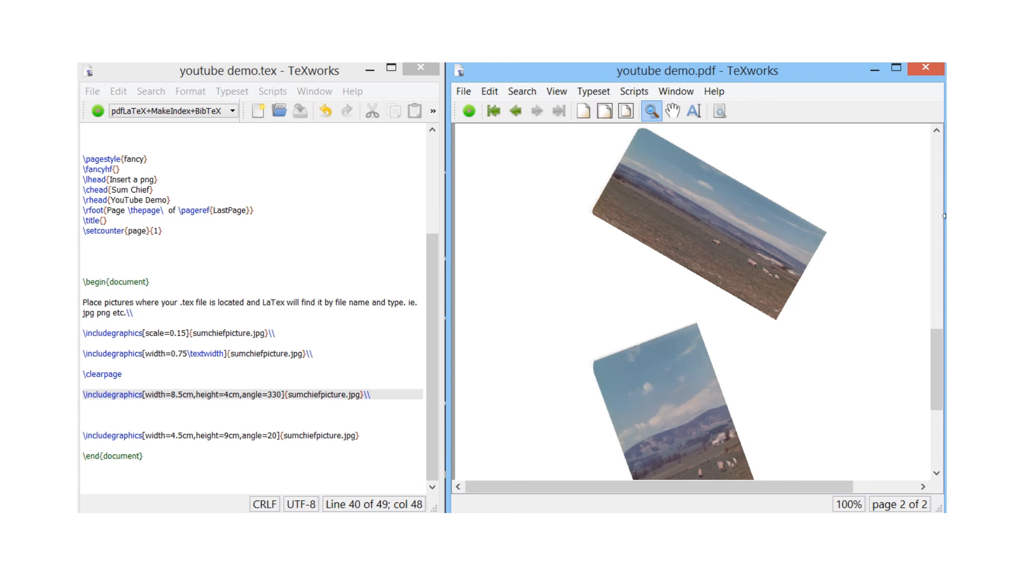
mouse_move(559, 280)
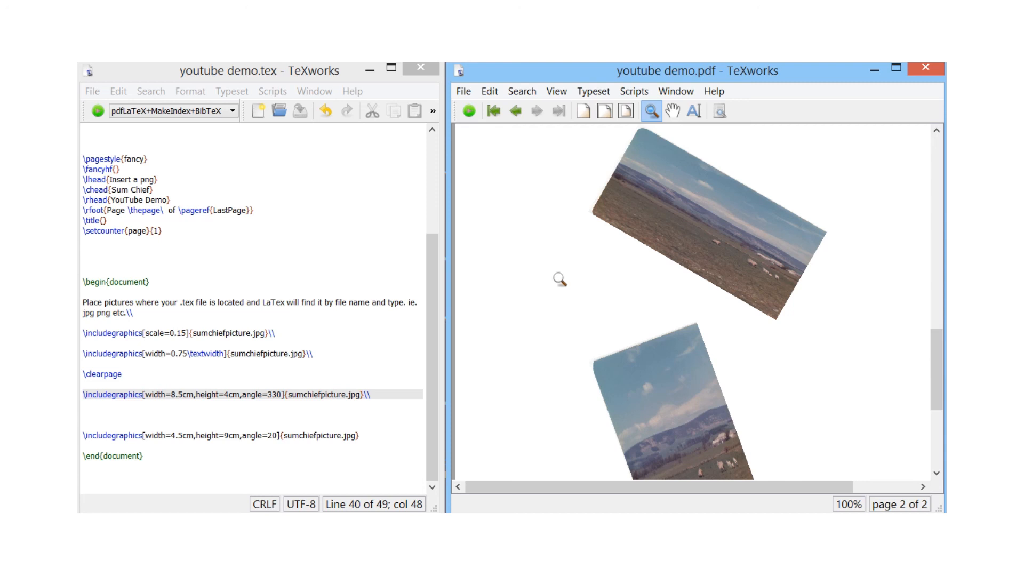
mouse_move(648, 301)
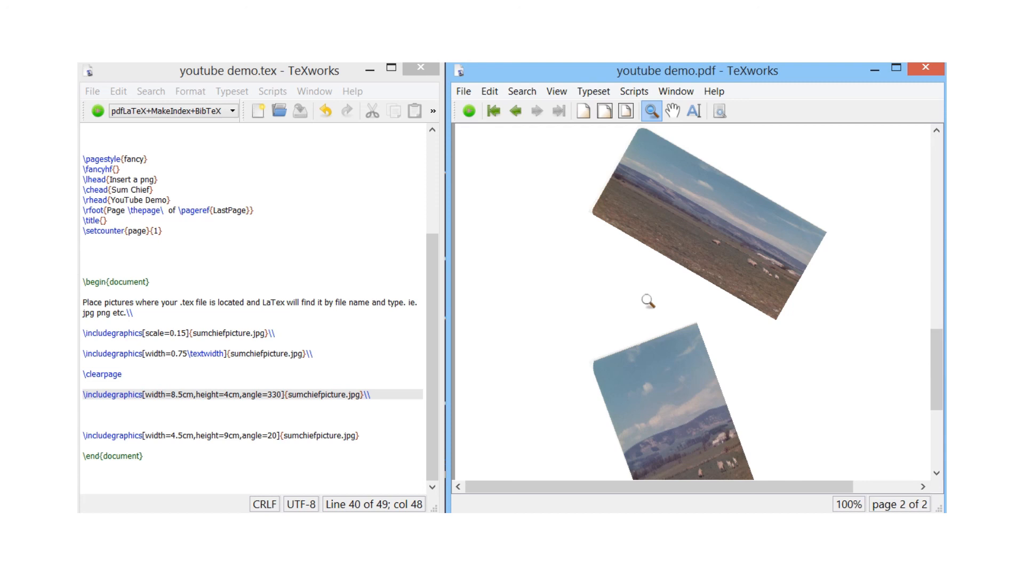